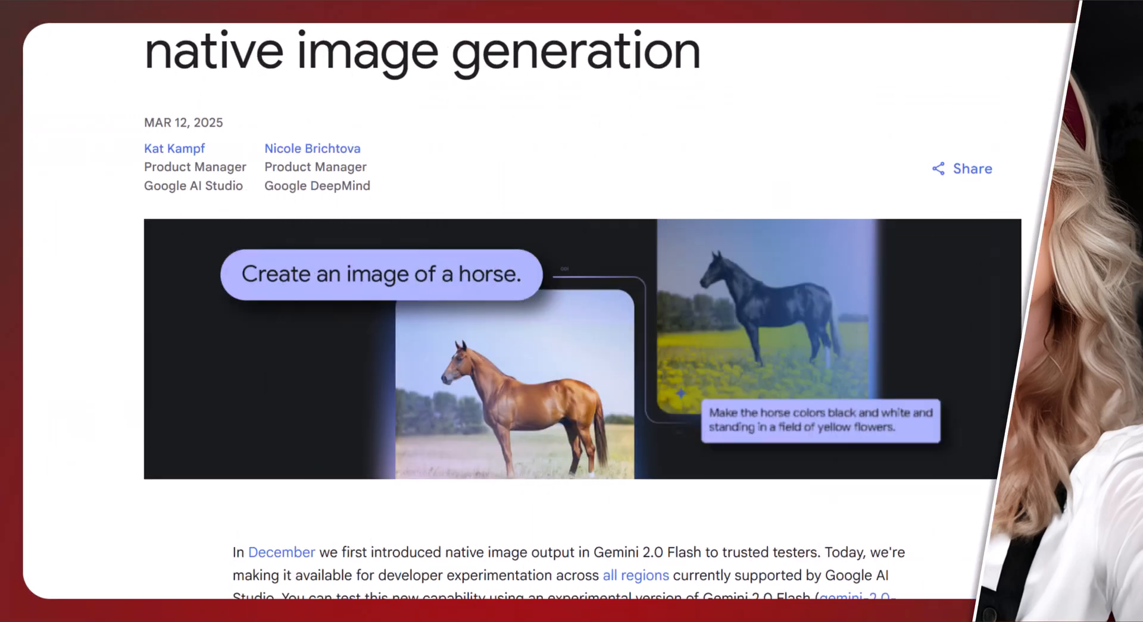
- Scroll the blog post past the horse banner and story example to Conversational image editing
scroll(down, 3)
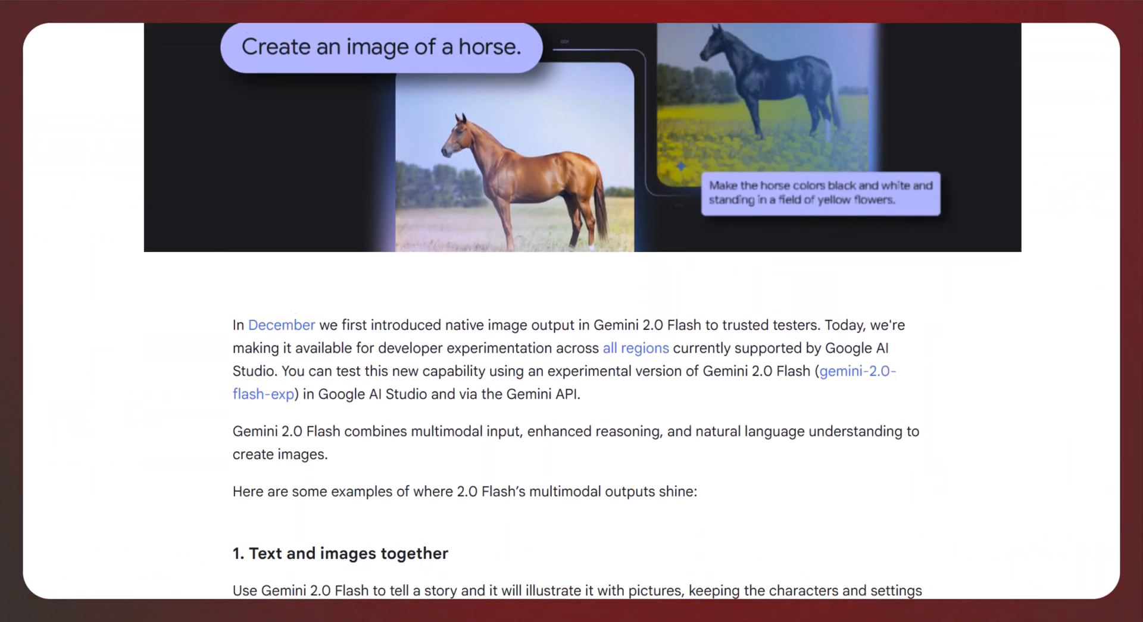
scroll(down, 3)
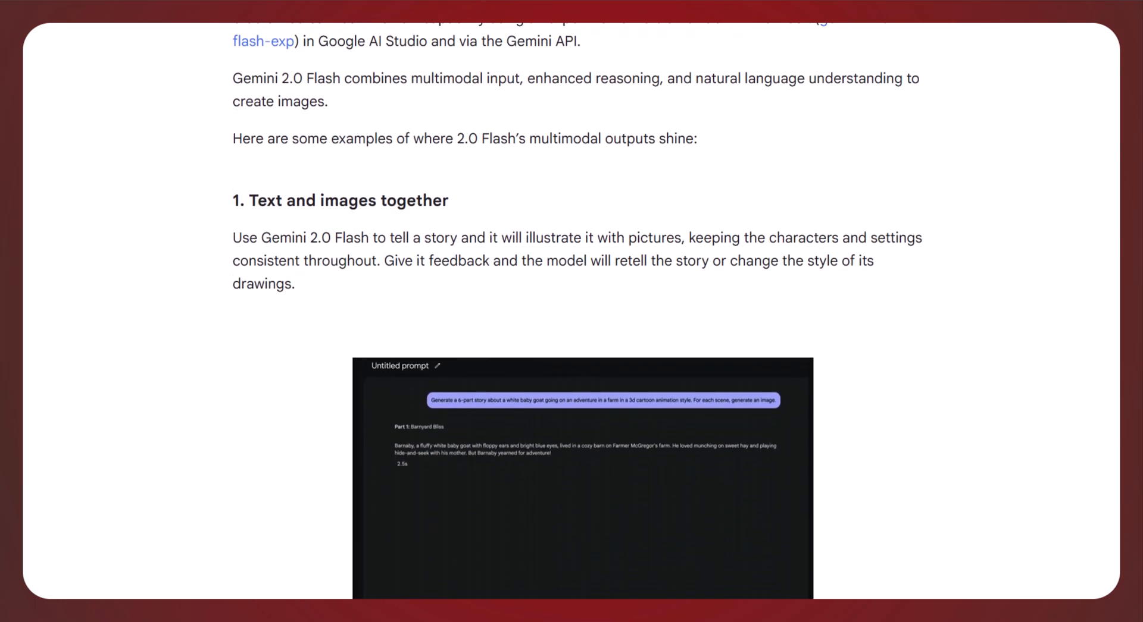
scroll(down, 3)
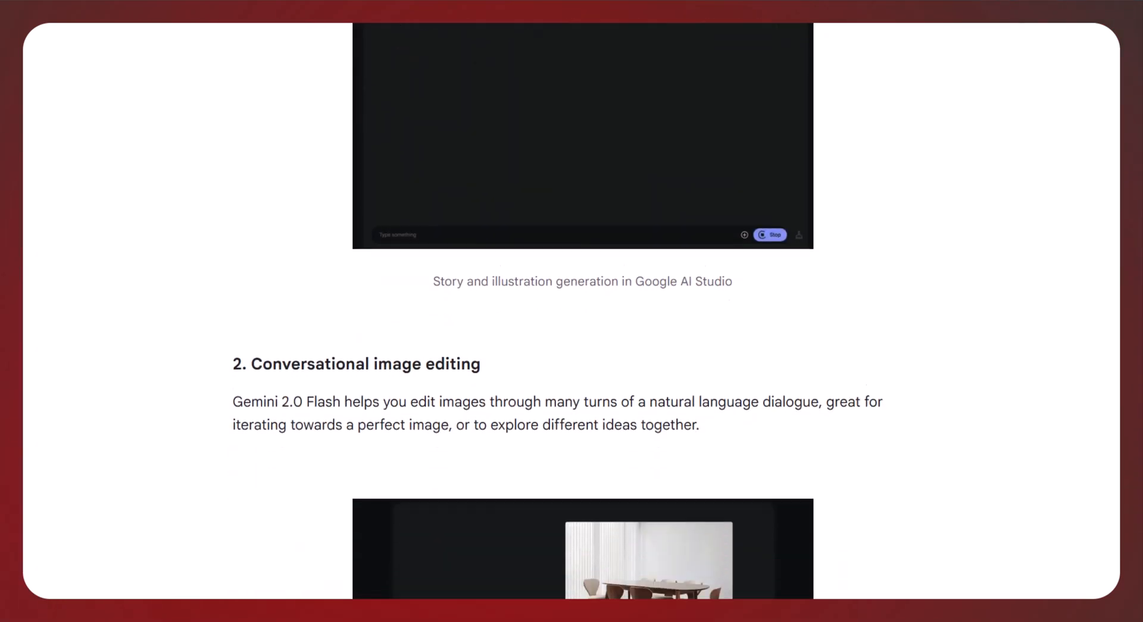
scroll(down, 3)
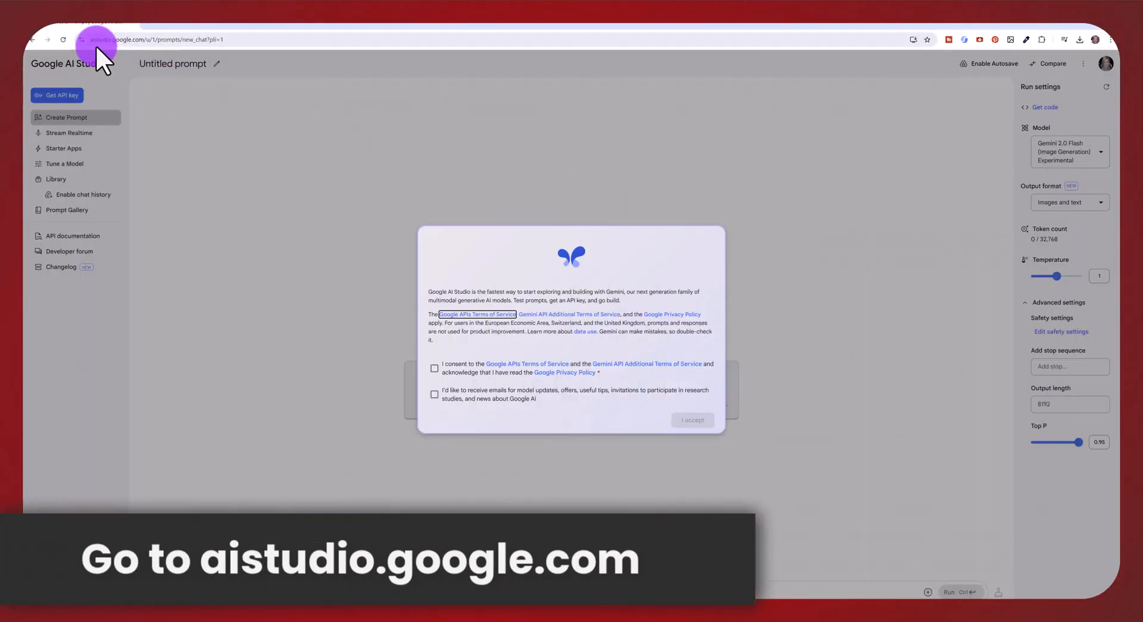
mouse_move(131, 58)
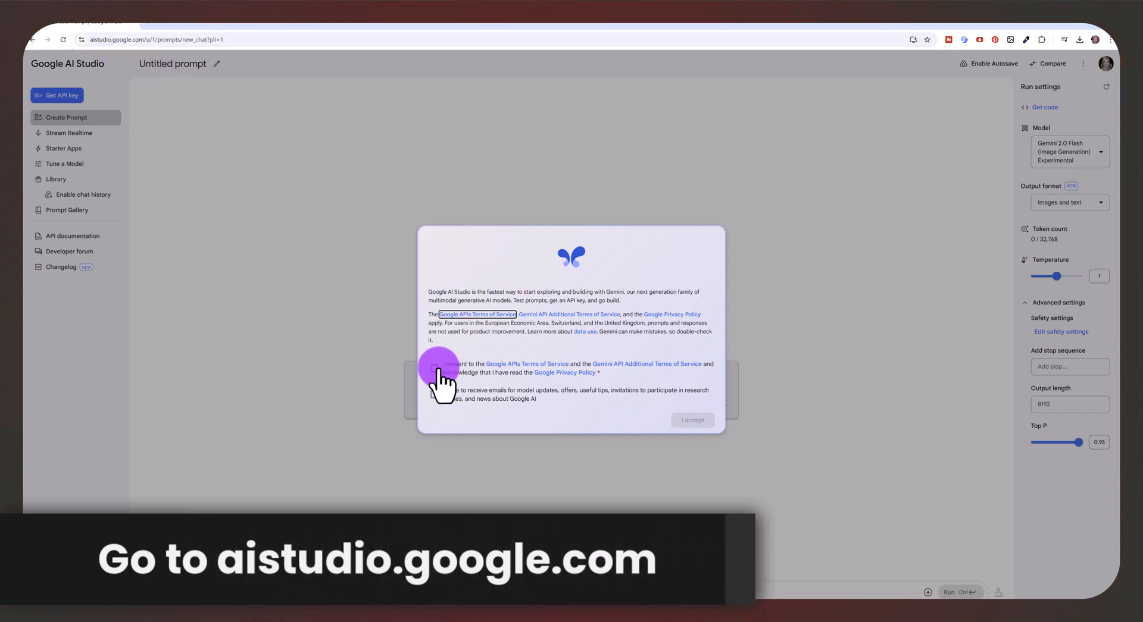
- Tick the terms-of-service consent checkbox and accept to close the welcome dialog
click(436, 369)
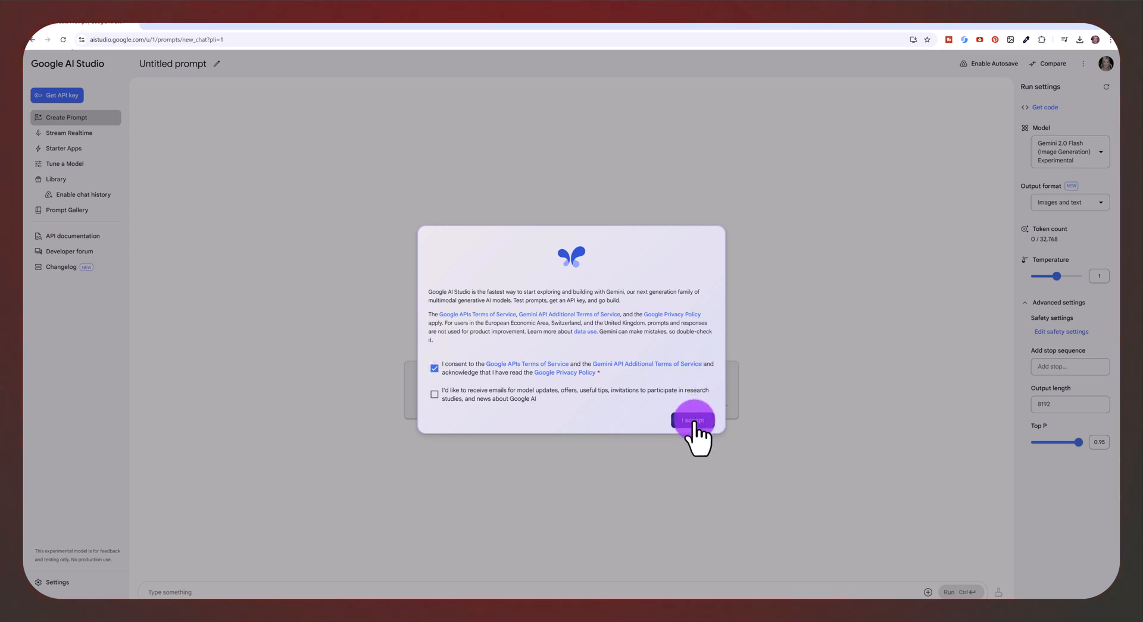
click(689, 420)
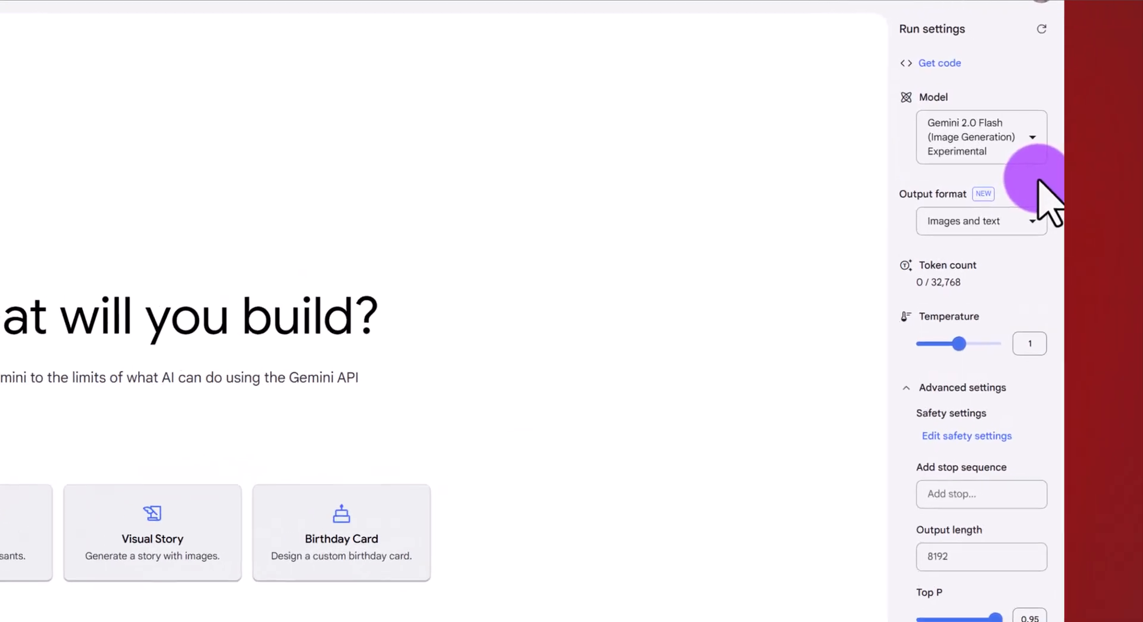
- Choose Gemini 2.0 Flash (Image Generation) Experimental and raise Temperature to about 1.55
click(980, 137)
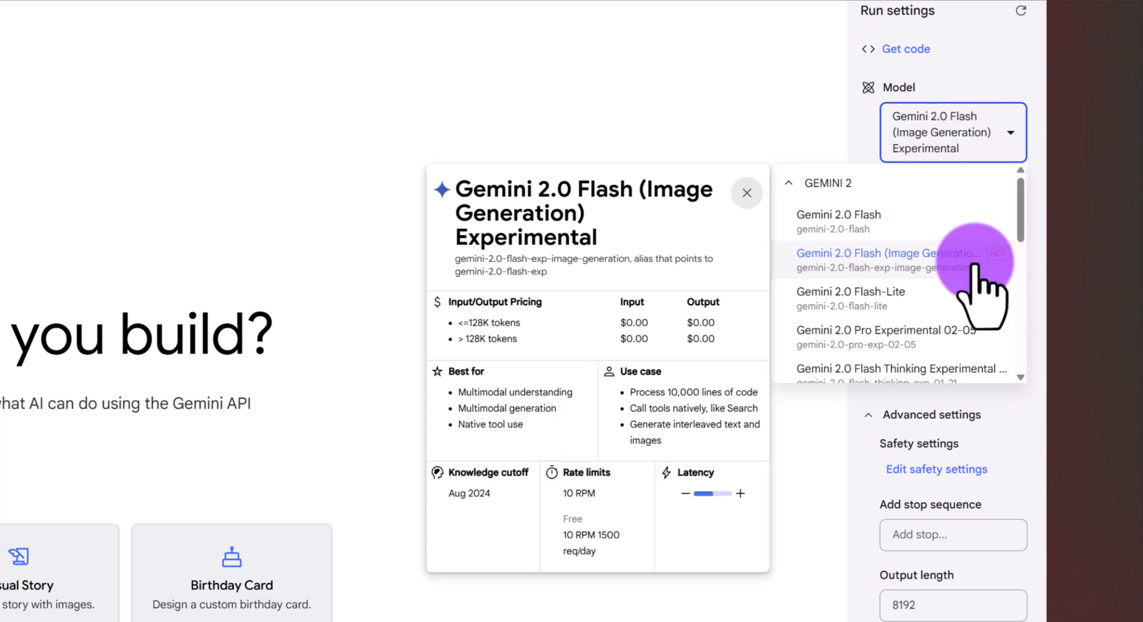
click(882, 260)
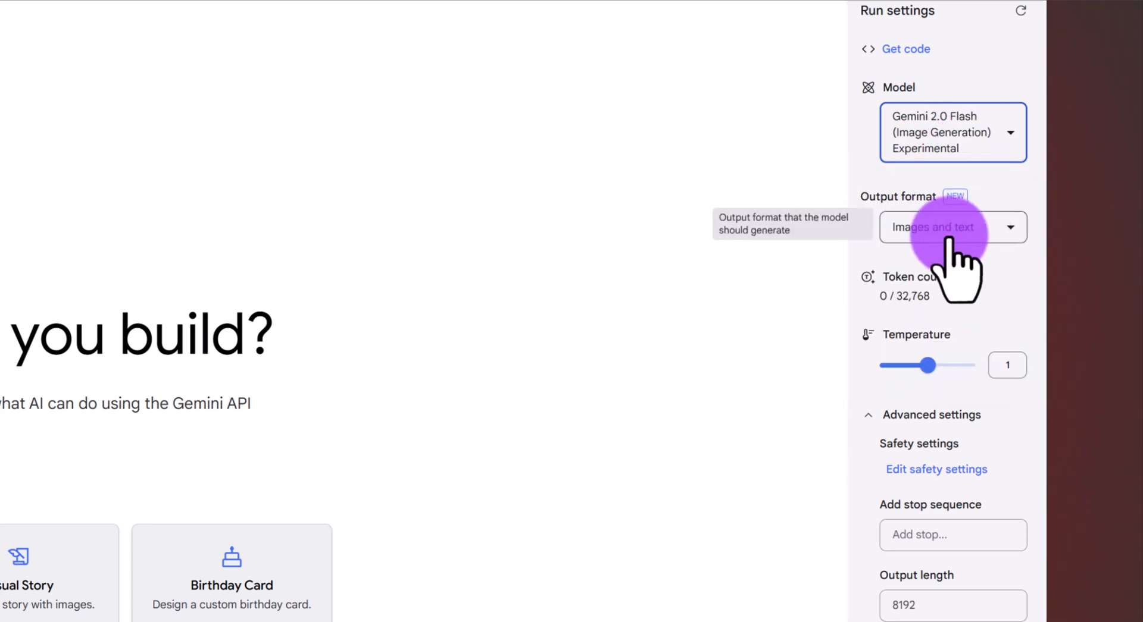
mouse_move(1028, 306)
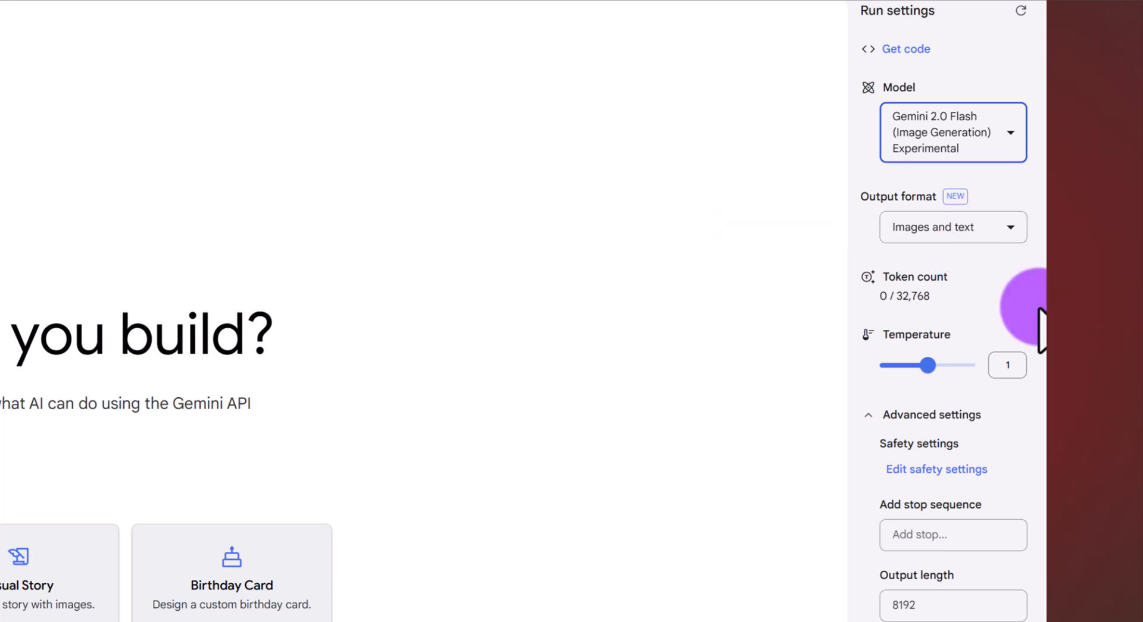
mouse_move(1028, 342)
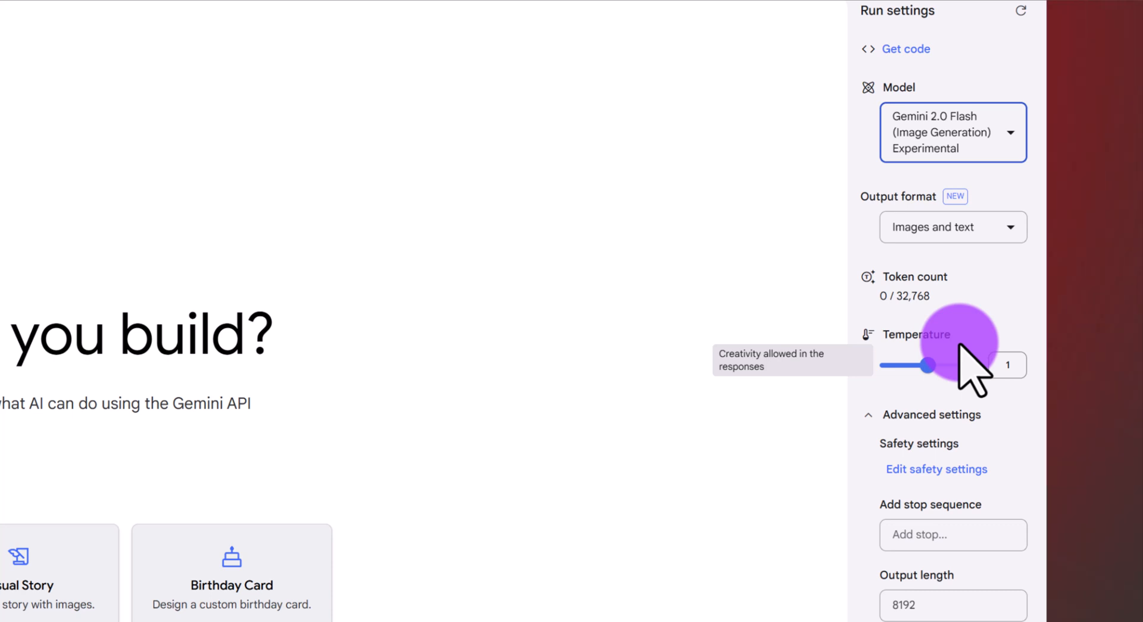
drag(926, 366, 944, 365)
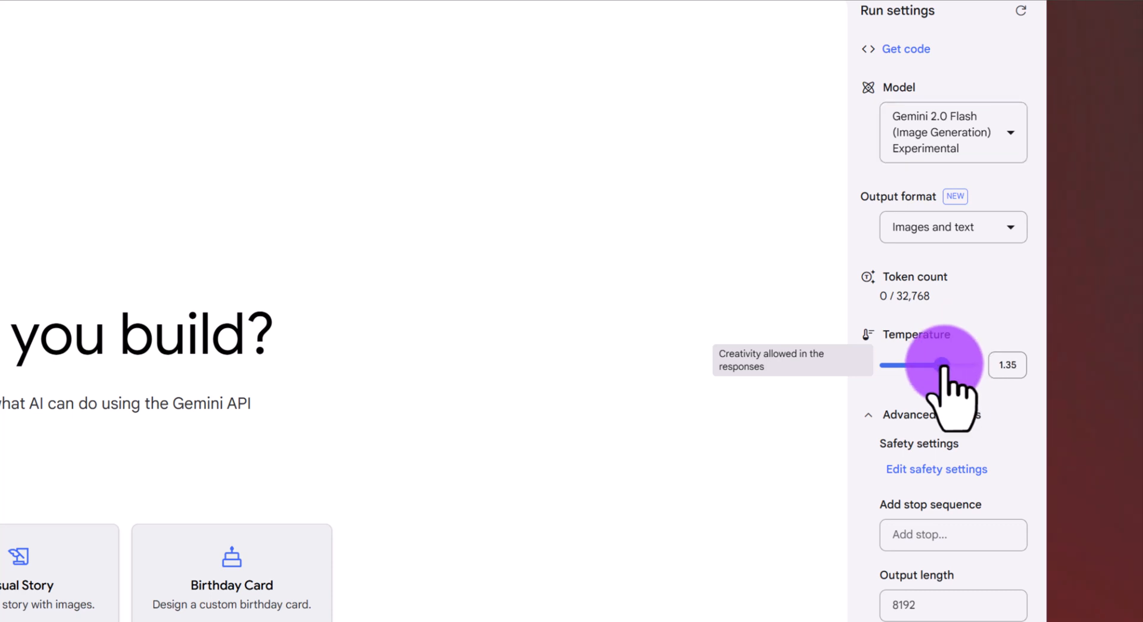
drag(938, 364, 954, 364)
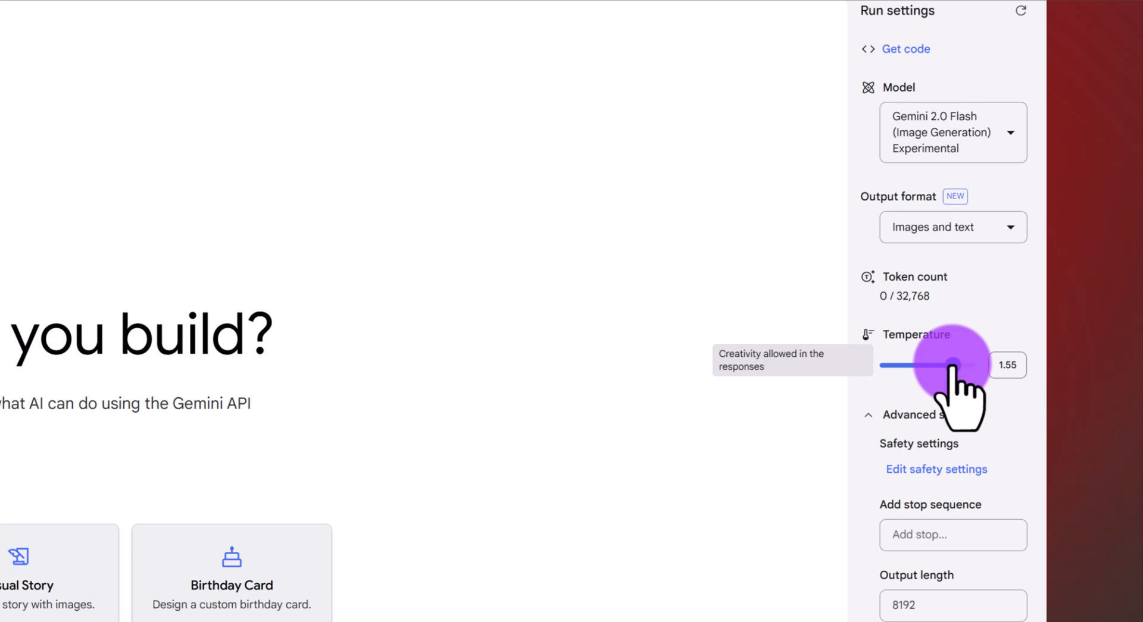
drag(954, 365, 929, 365)
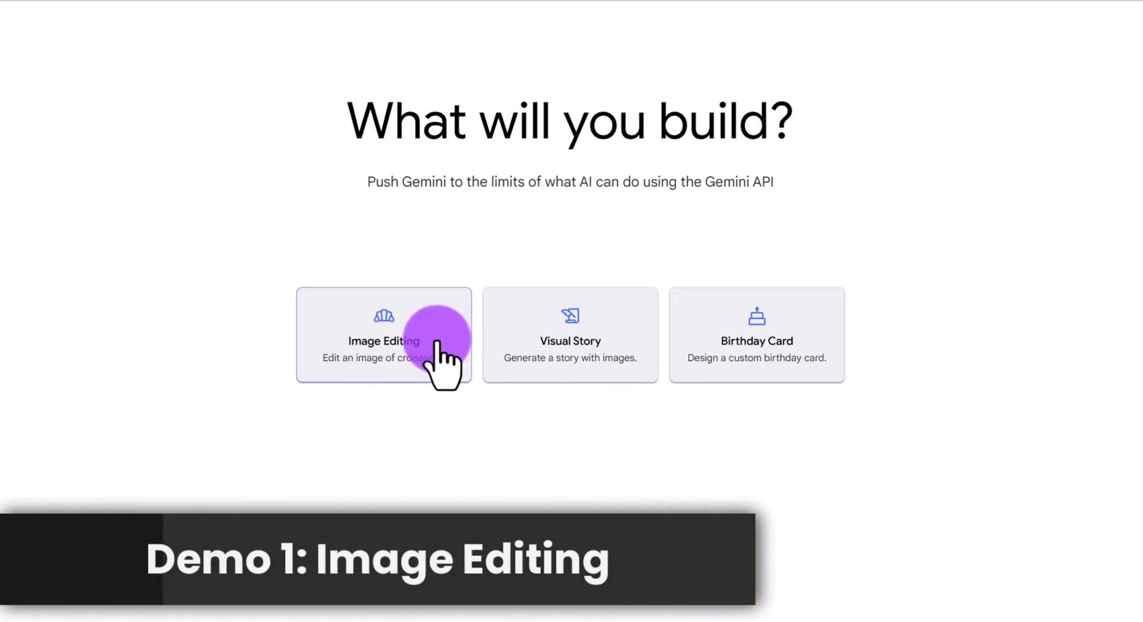
- Launch the Image Editing starter example with drizzled croissants
click(383, 335)
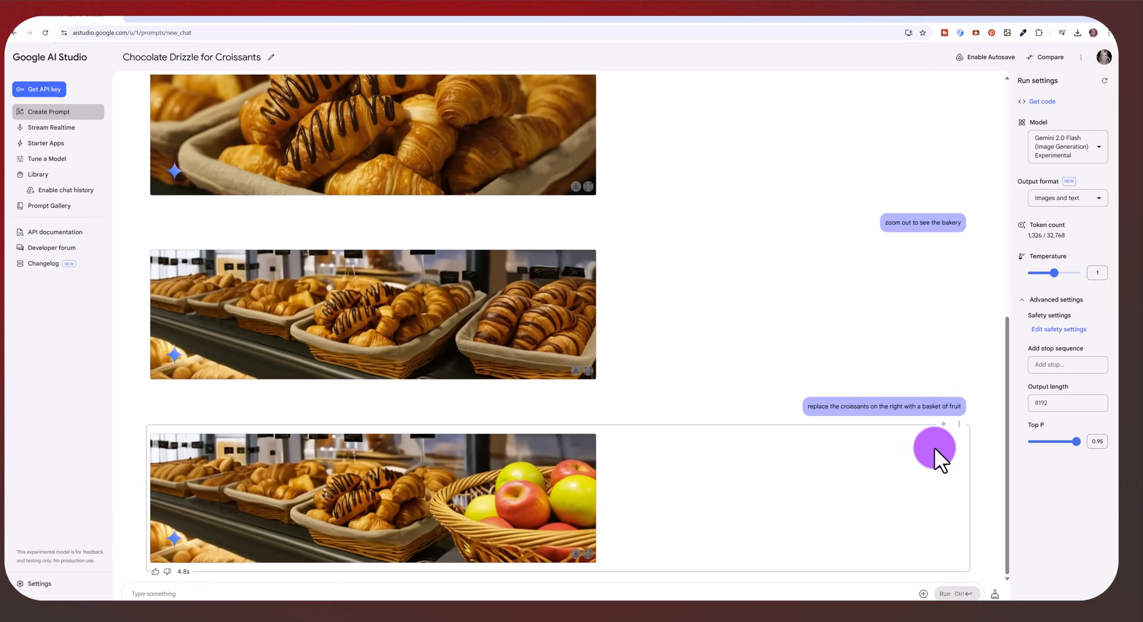
- Review the regenerated fruit-basket image and start a fresh untitled prompt
scroll(down, 3)
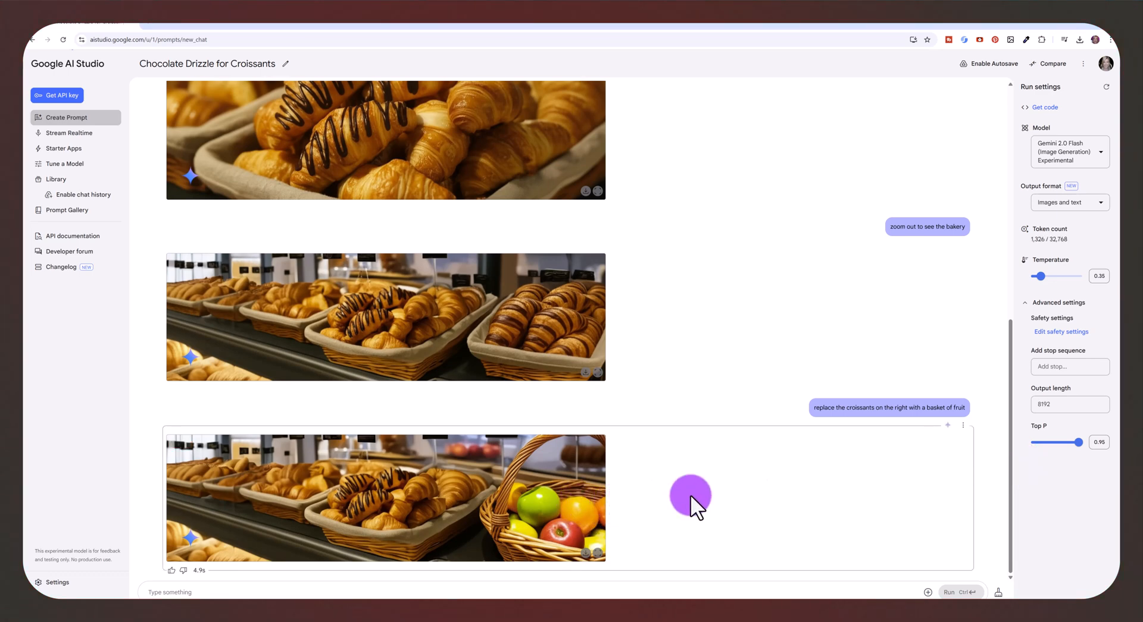
mouse_move(1071, 276)
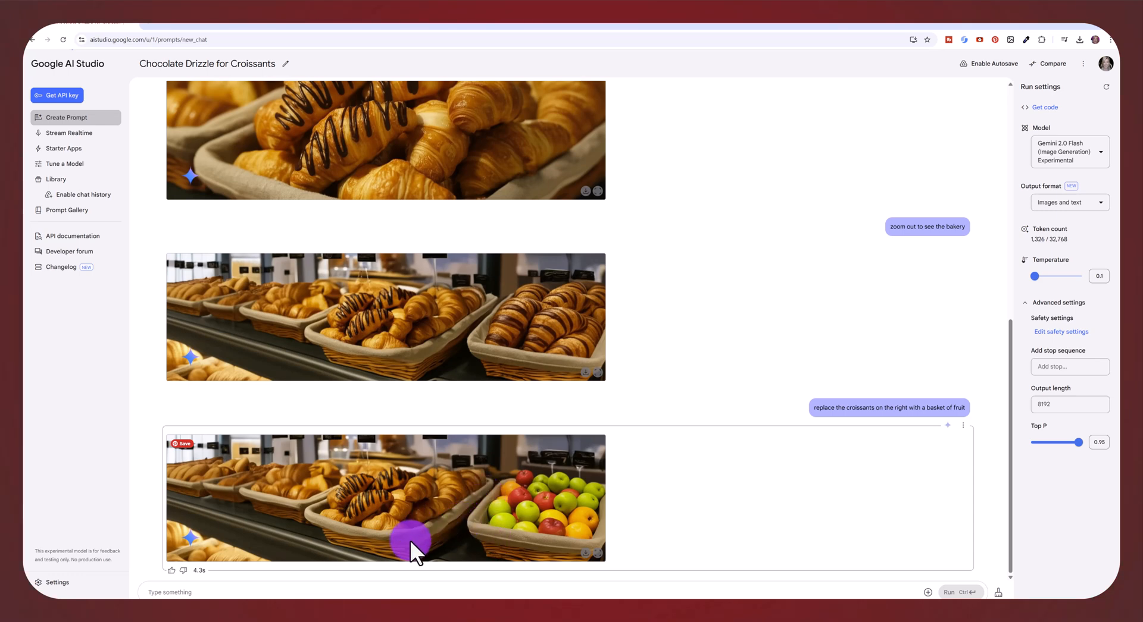
click(66, 118)
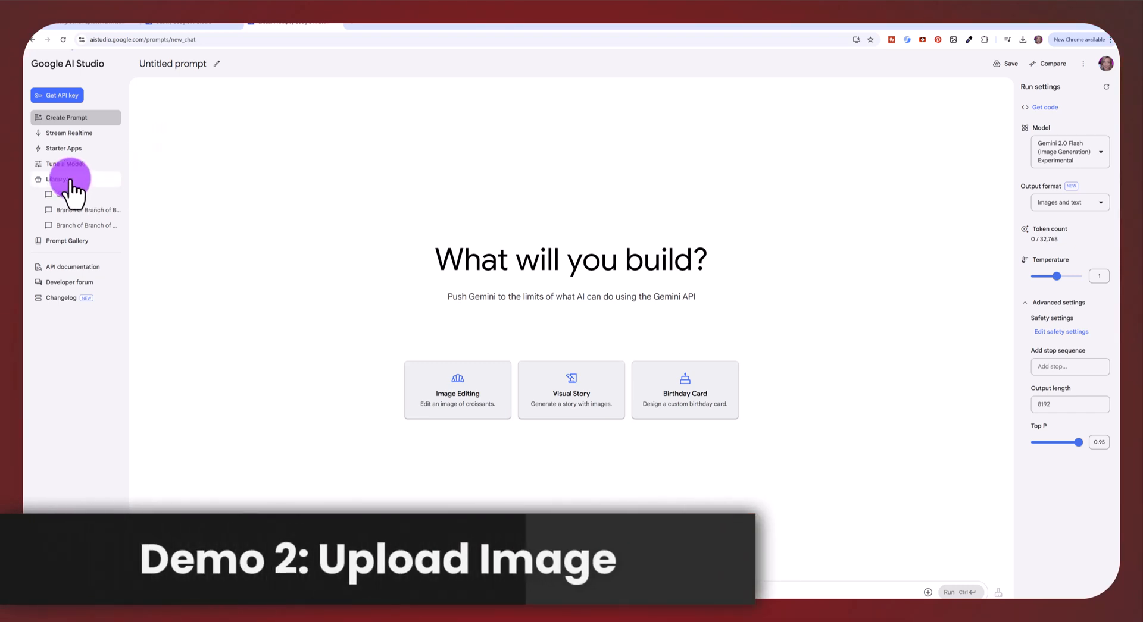
- In a new prompt, attach the portrait photo and send 'wearing a black t-shirt'
click(56, 179)
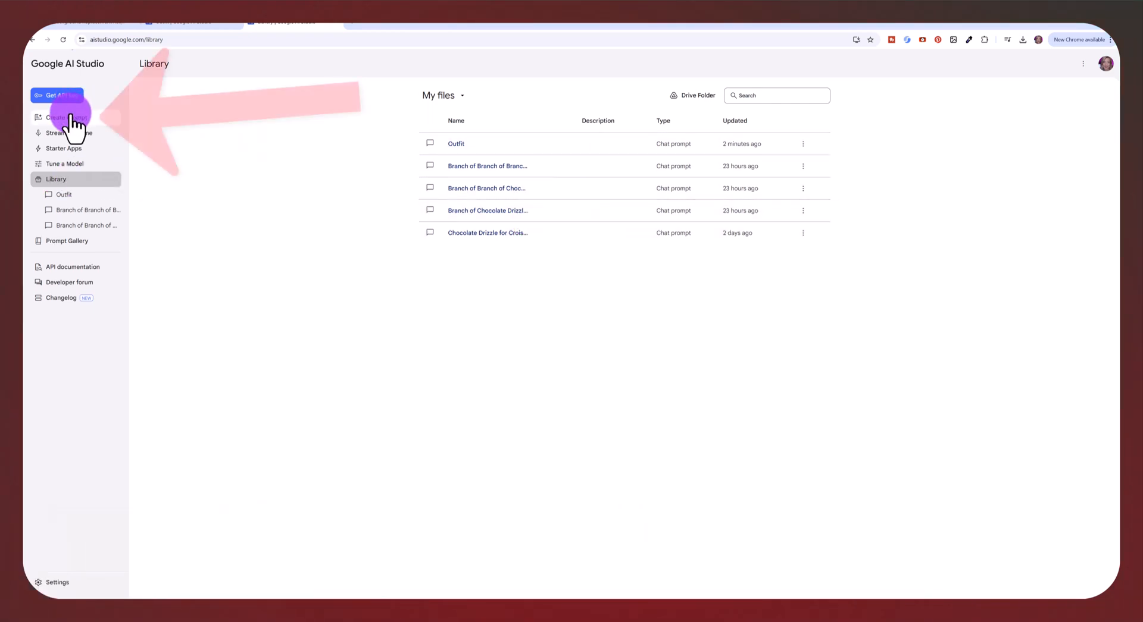
click(66, 117)
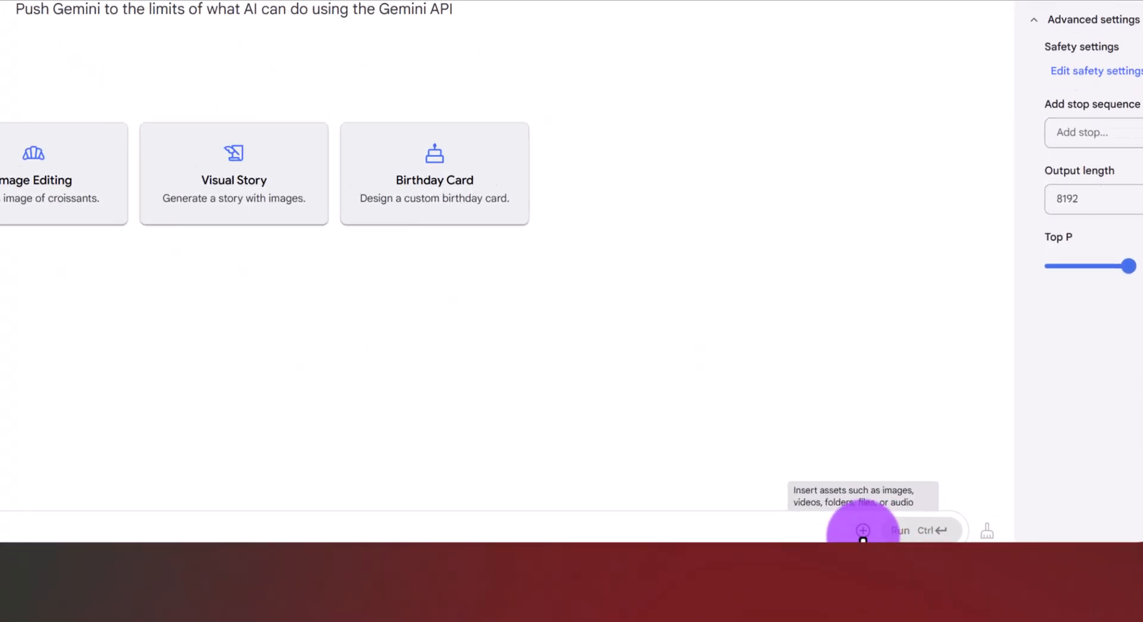
click(863, 529)
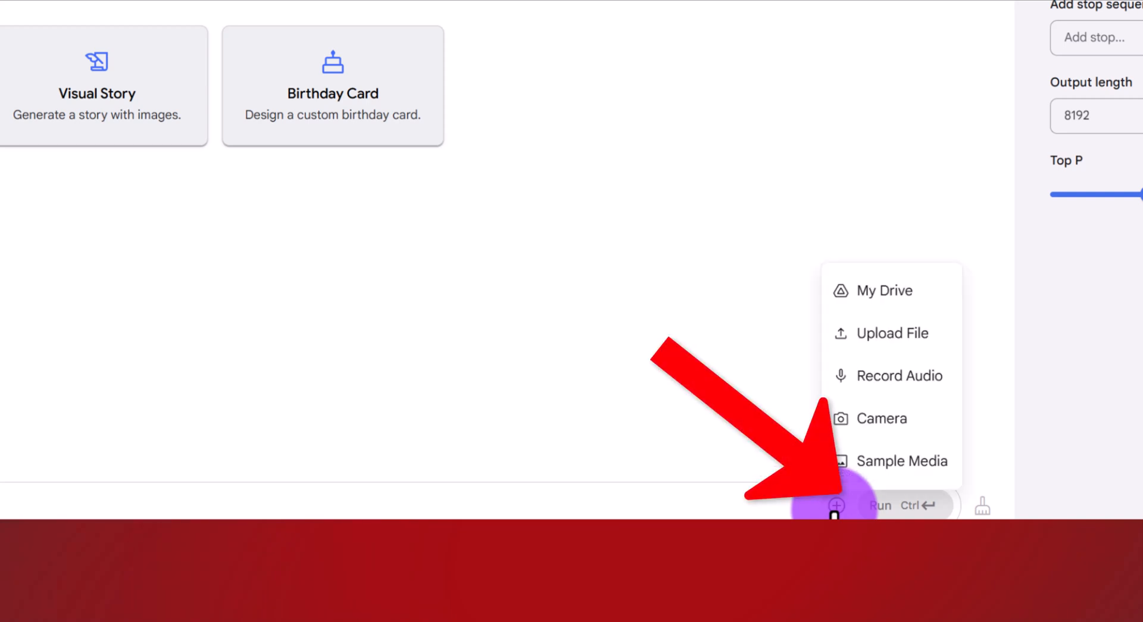
mouse_move(900, 333)
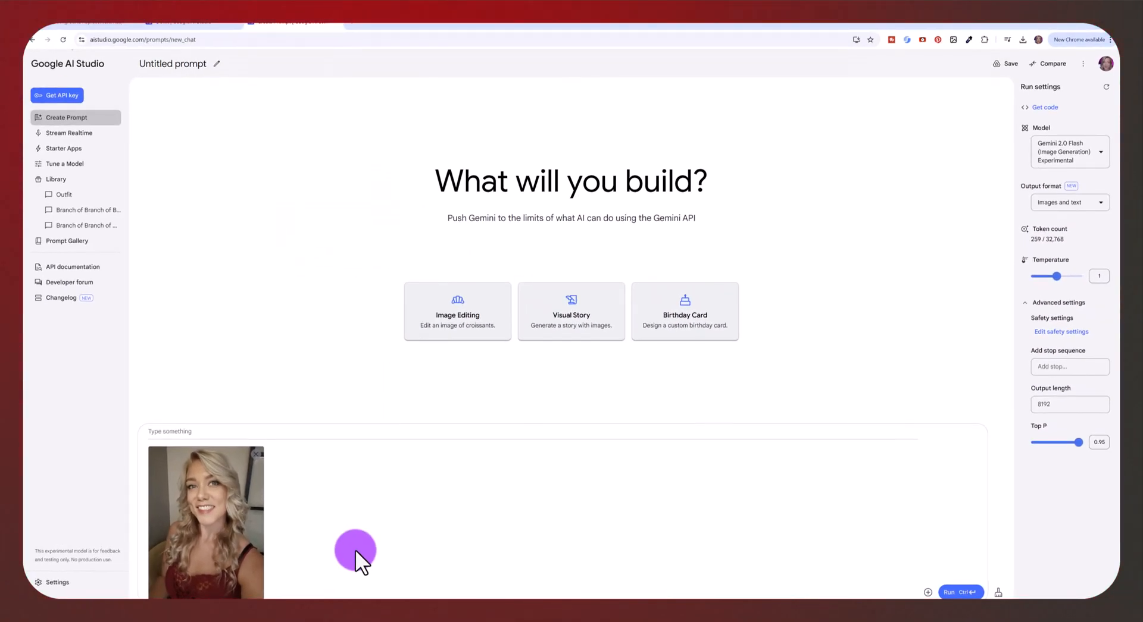
mouse_move(295, 564)
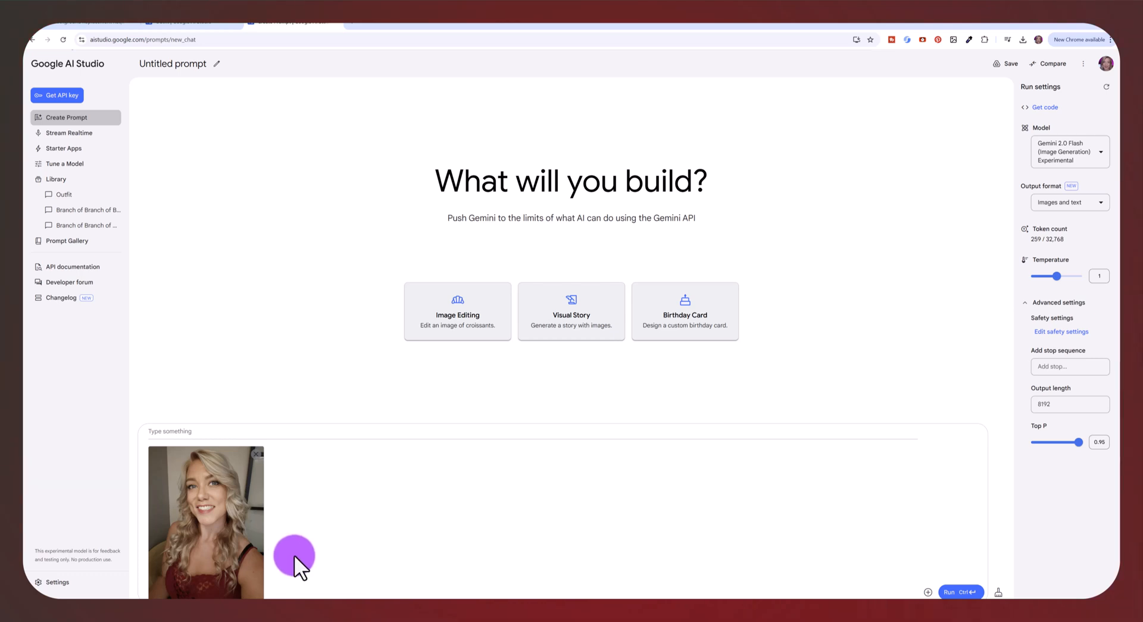
mouse_move(222, 514)
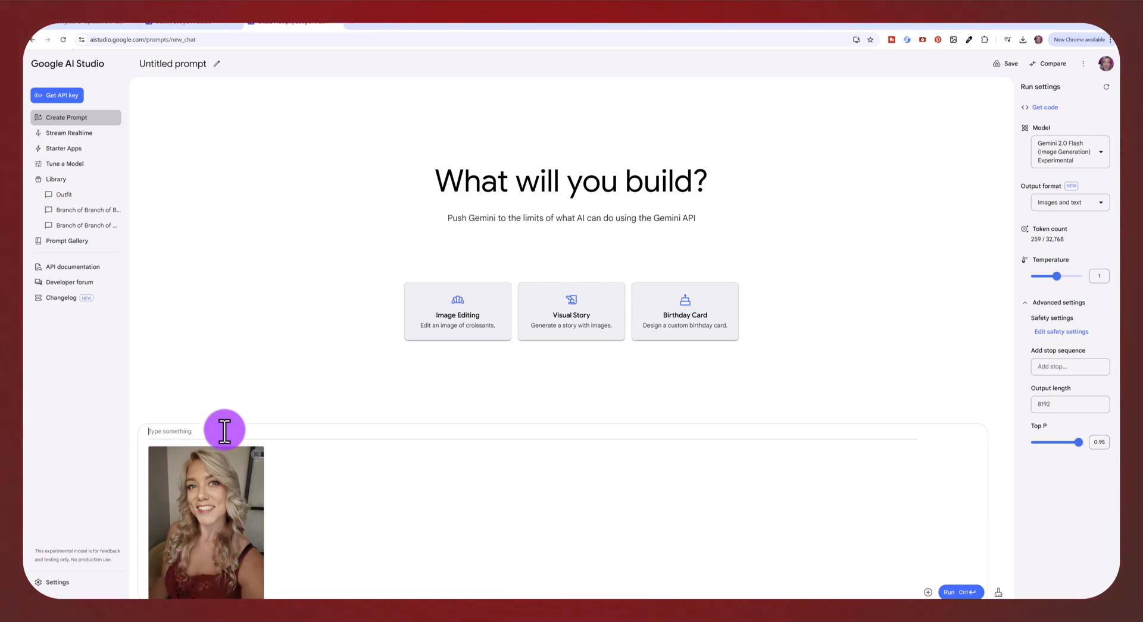
text(wearing a black)
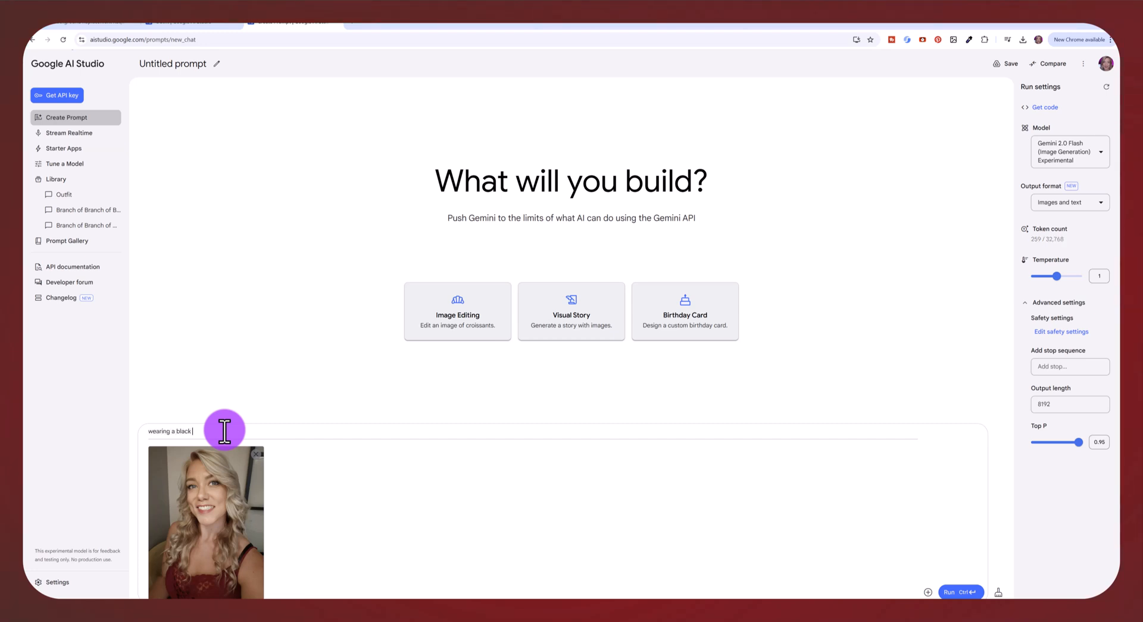
text(-shirt)
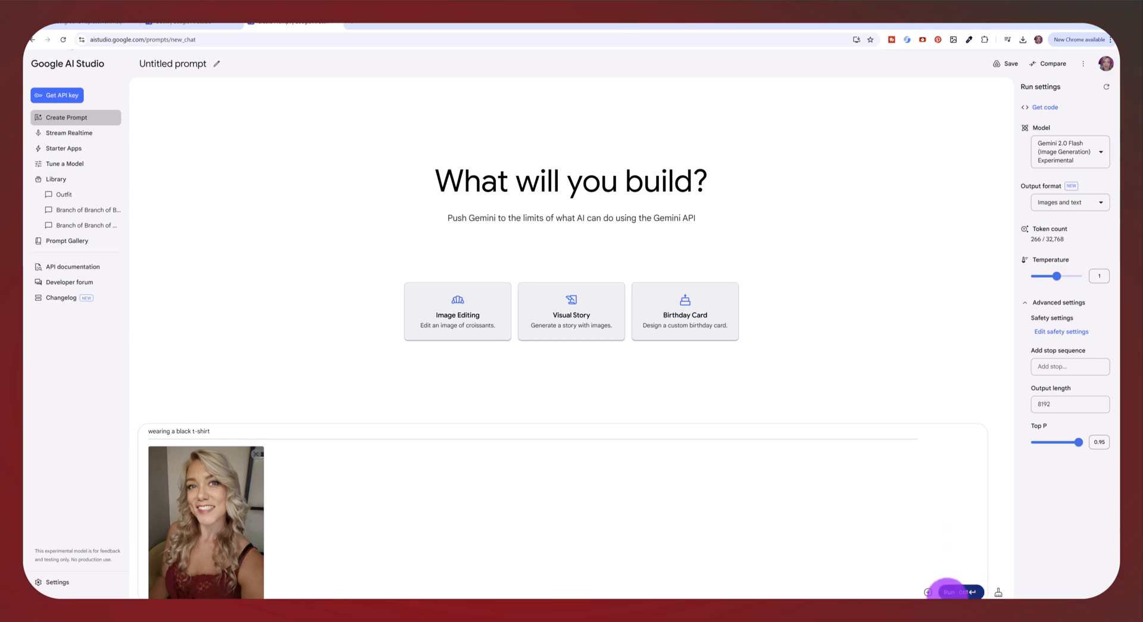
click(955, 592)
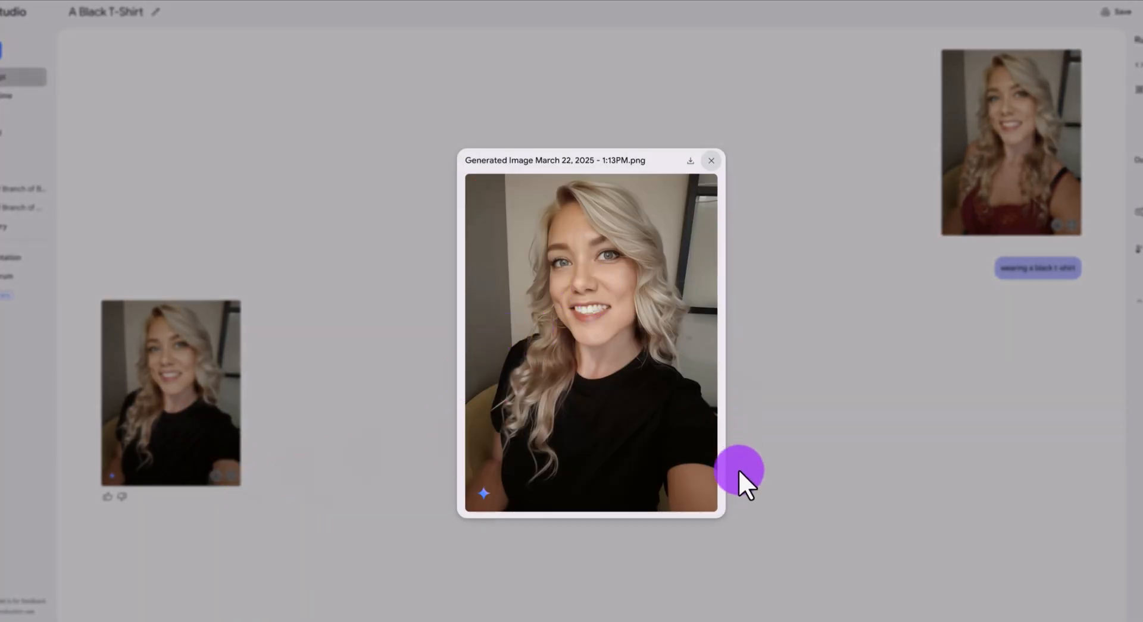
mouse_move(685, 343)
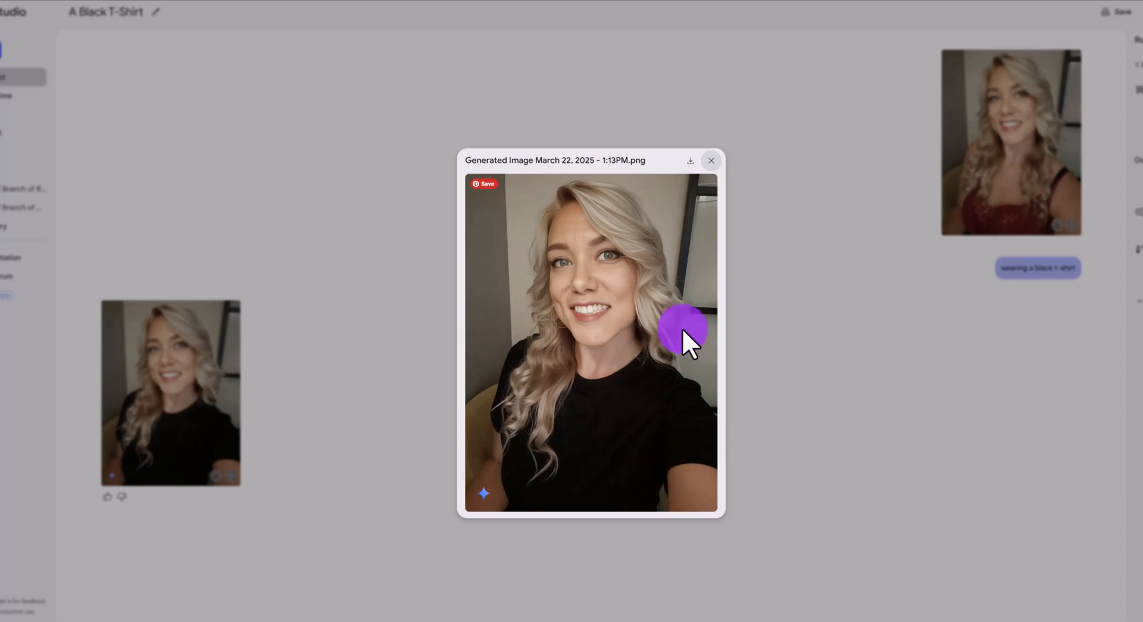
- Close the enlarged black t-shirt image and scroll through the left-expansion and script-text edits
click(710, 160)
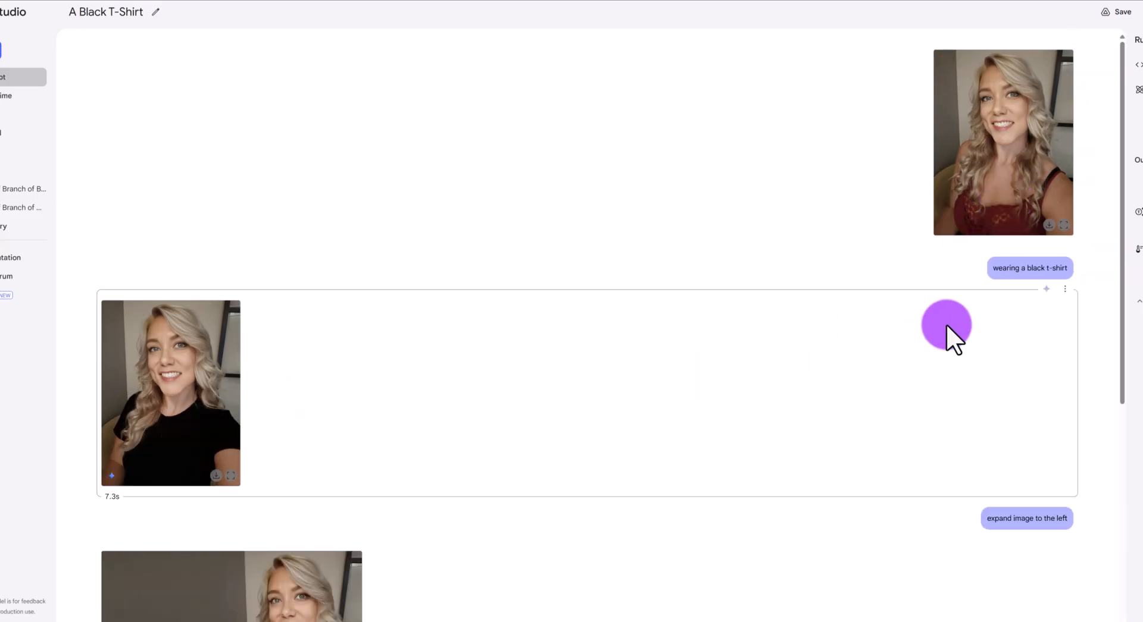
scroll(down, 3)
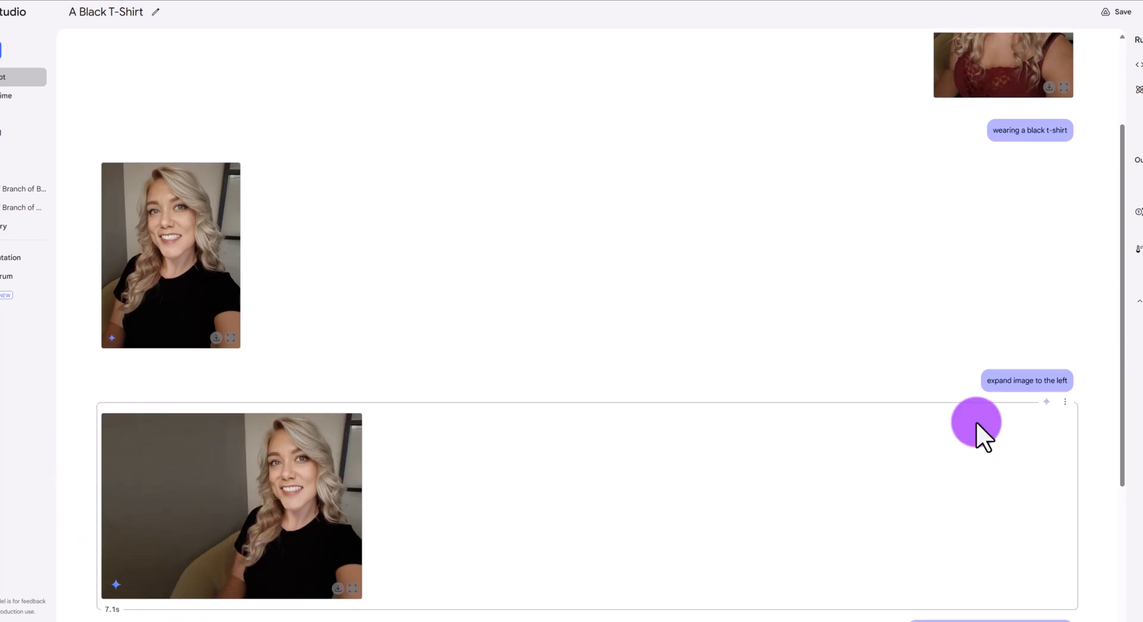
scroll(down, 3)
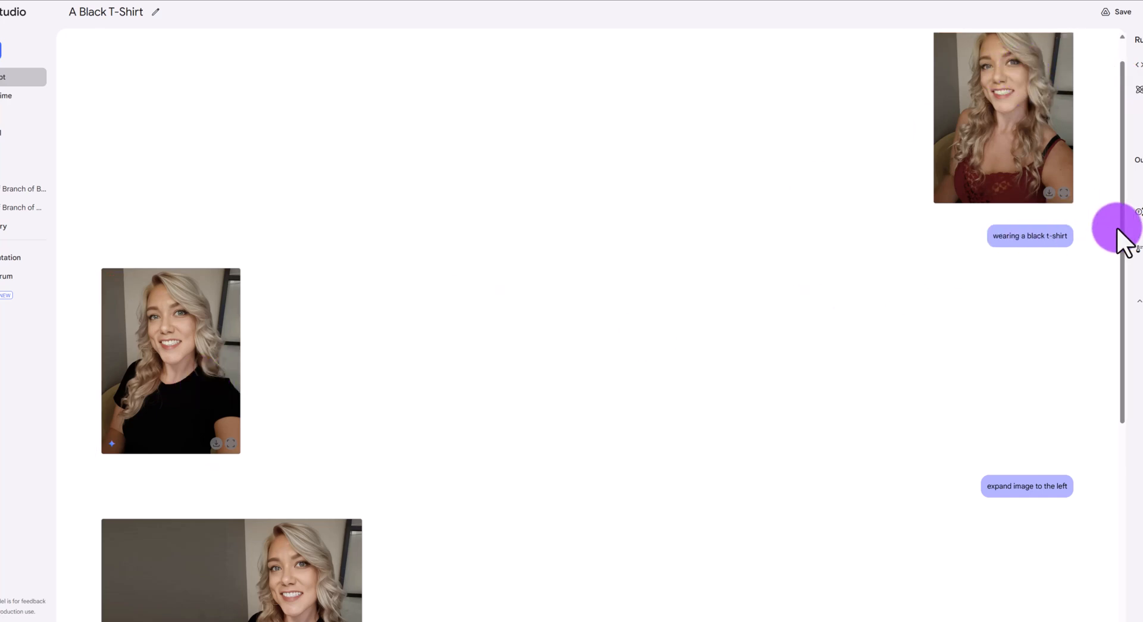
scroll(down, 3)
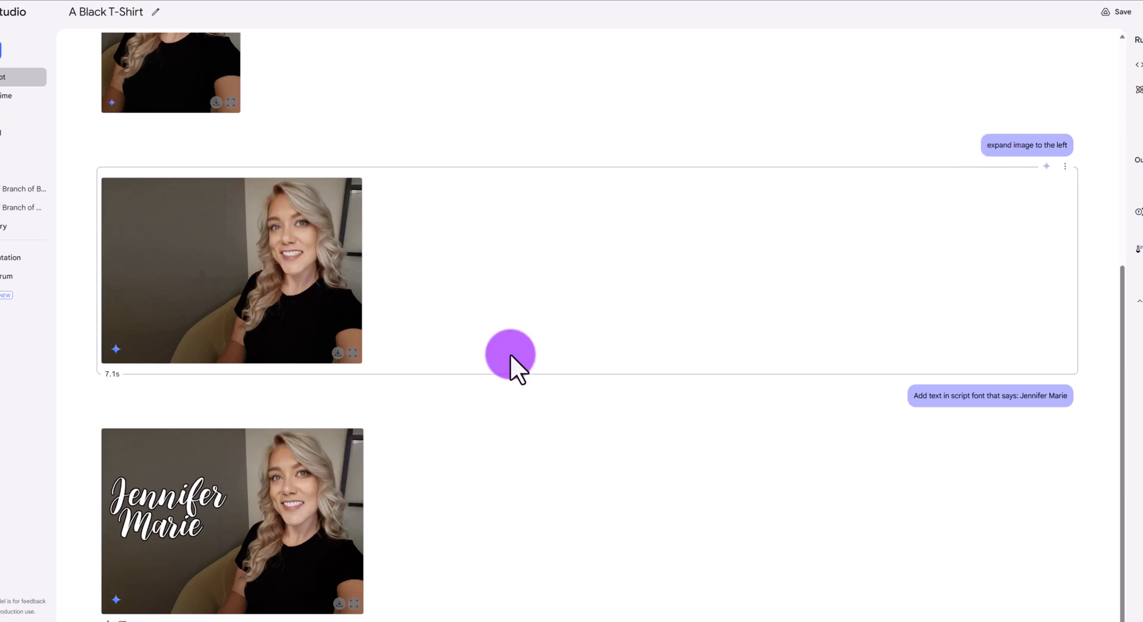
mouse_move(535, 353)
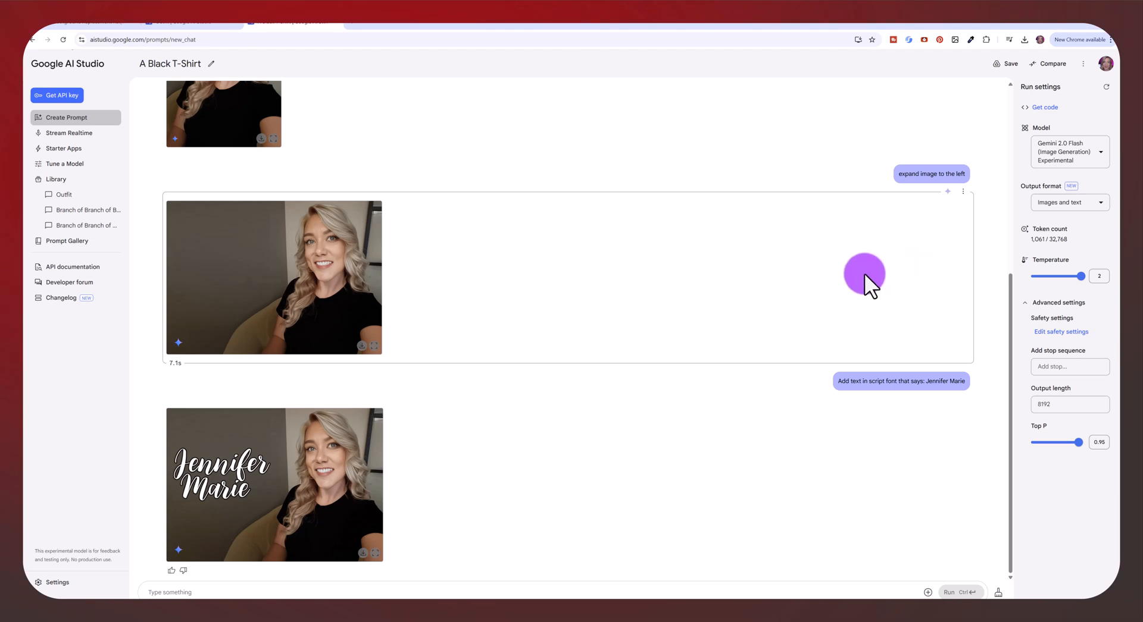
- Download the black t-shirt portrait and open it from Chrome's downloads bubble
scroll(down, 3)
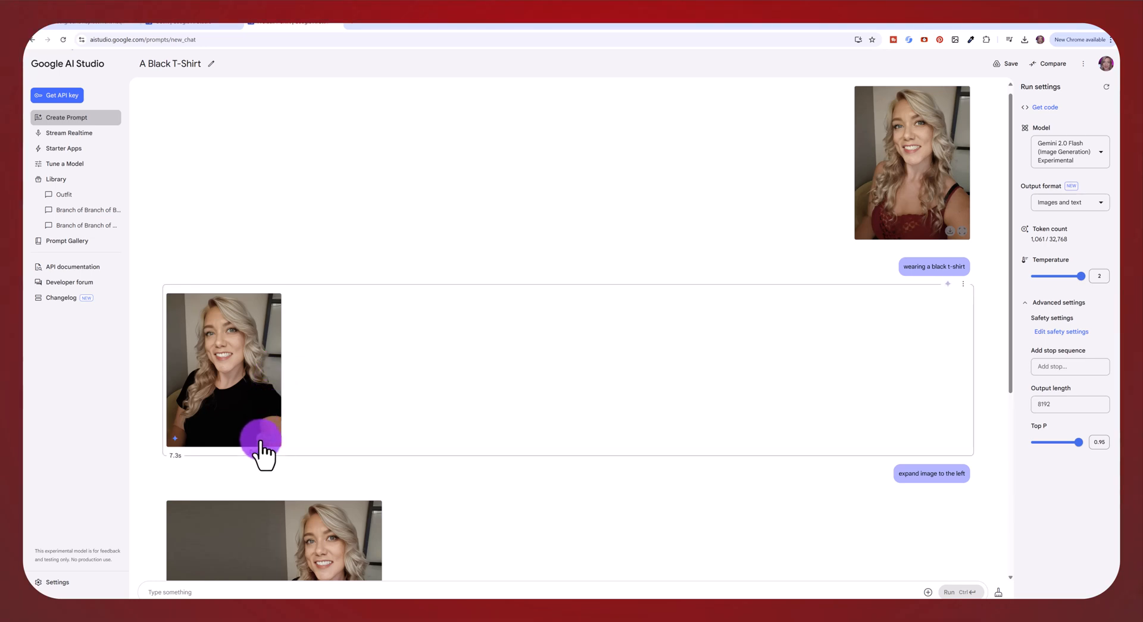
click(260, 439)
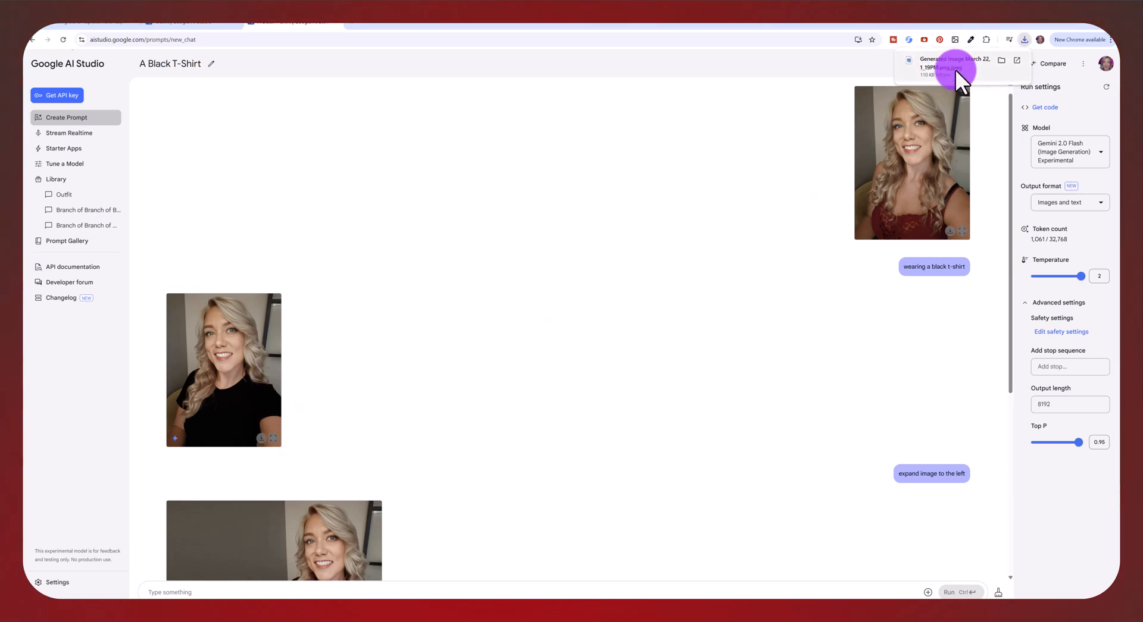
click(948, 65)
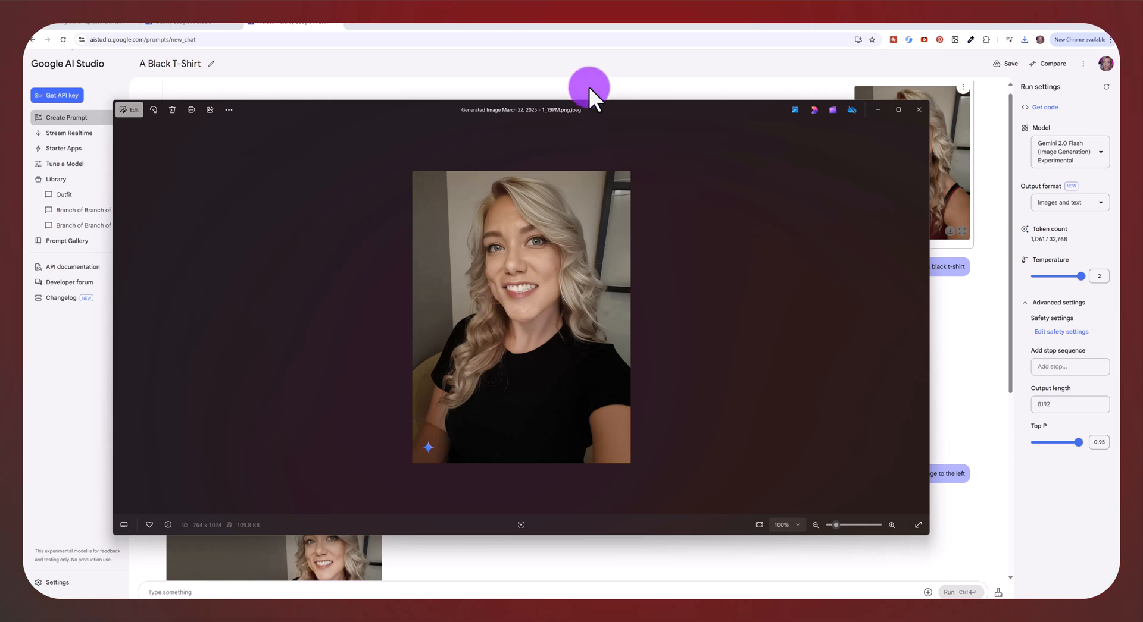
click(918, 110)
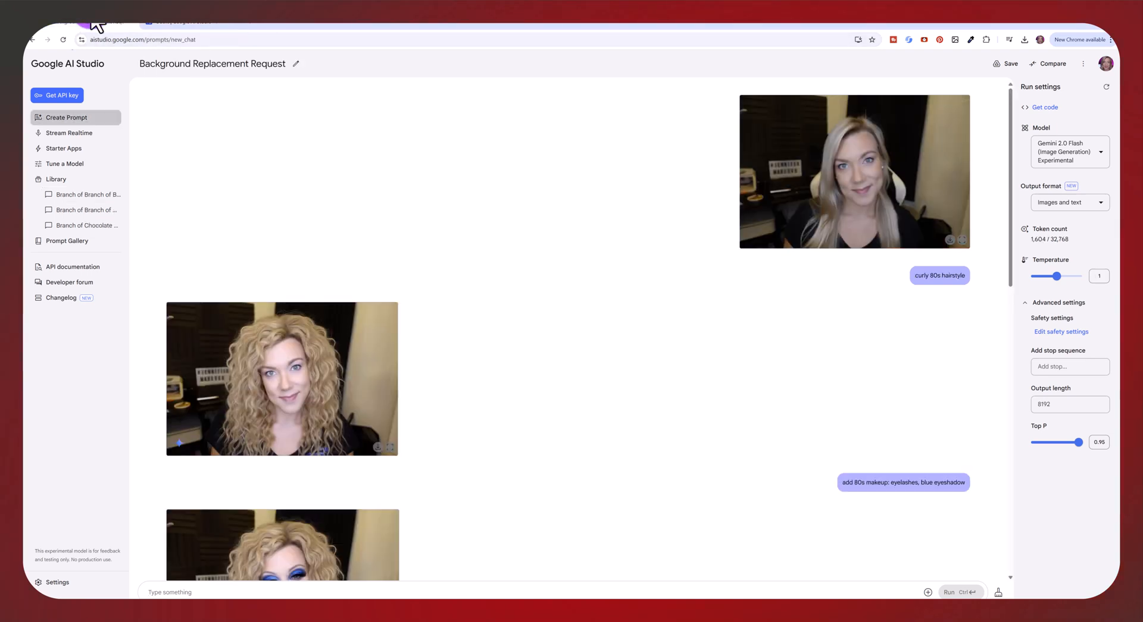
mouse_move(871, 204)
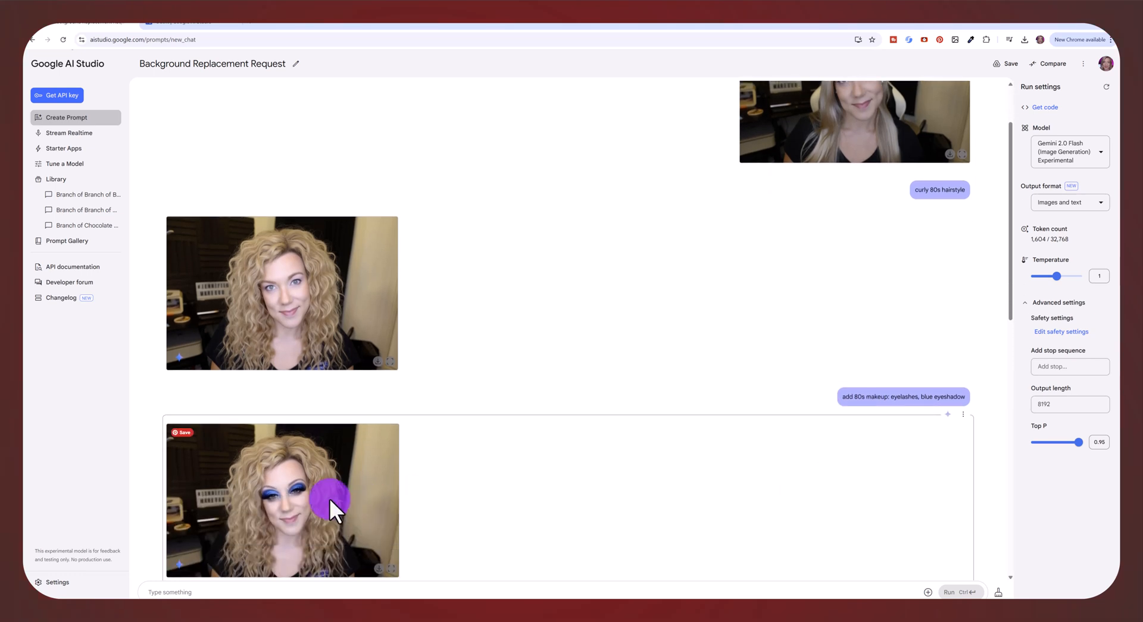
scroll(down, 3)
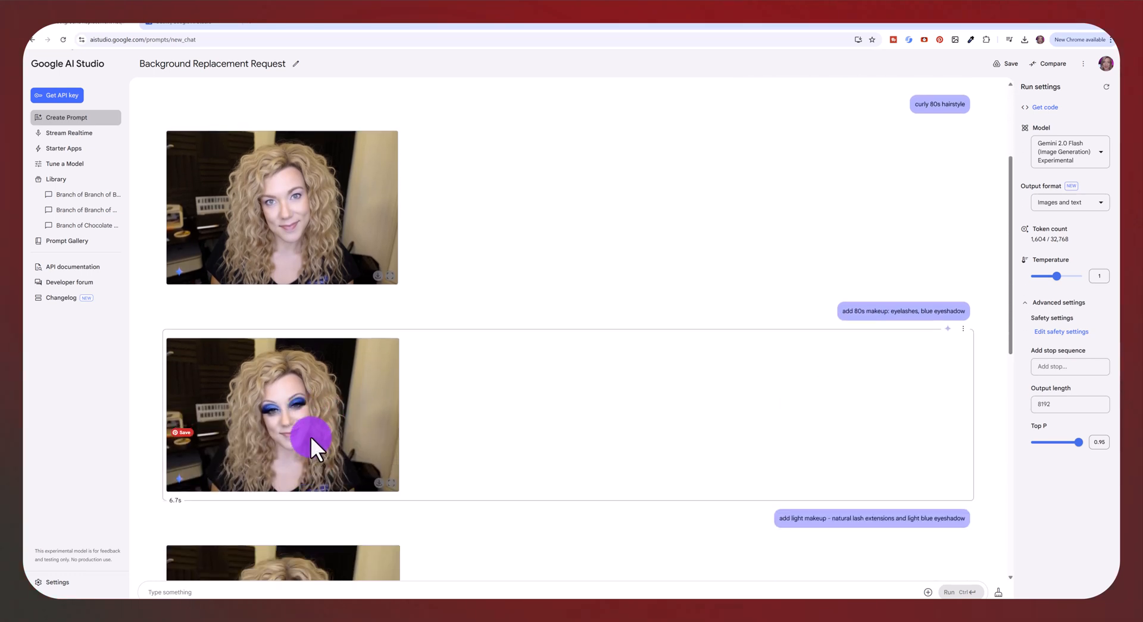
scroll(down, 3)
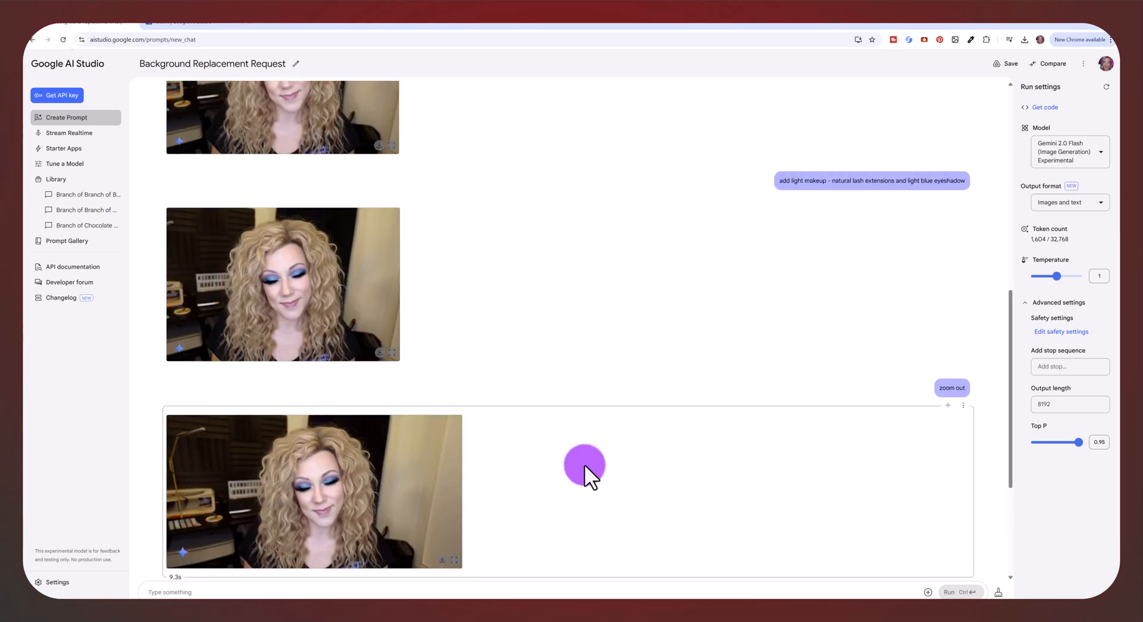
mouse_move(463, 444)
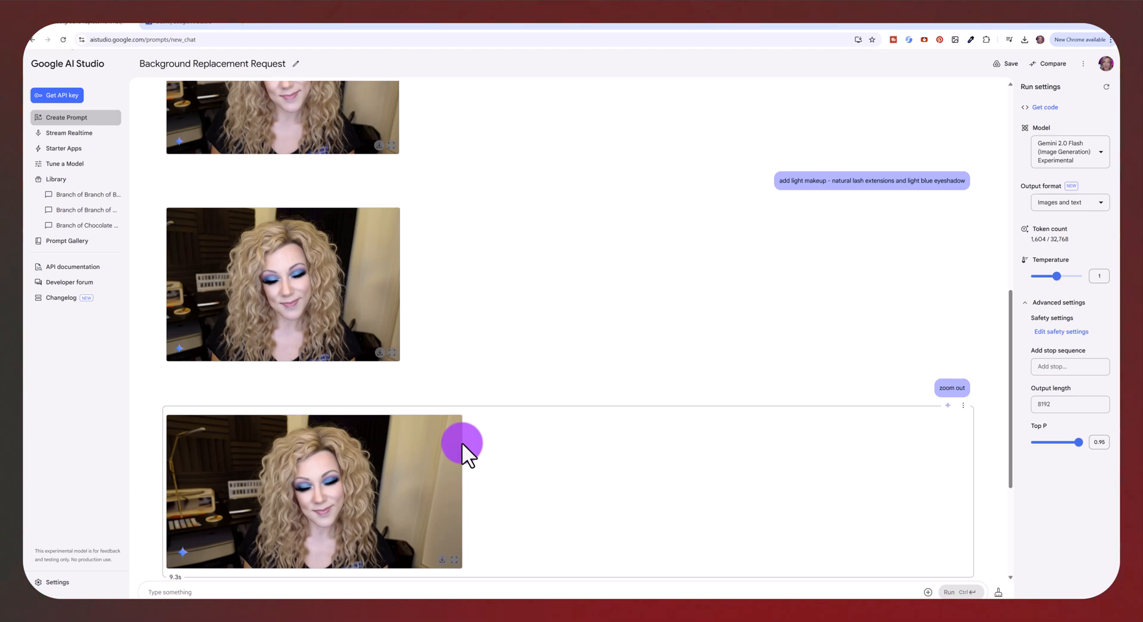
mouse_move(492, 427)
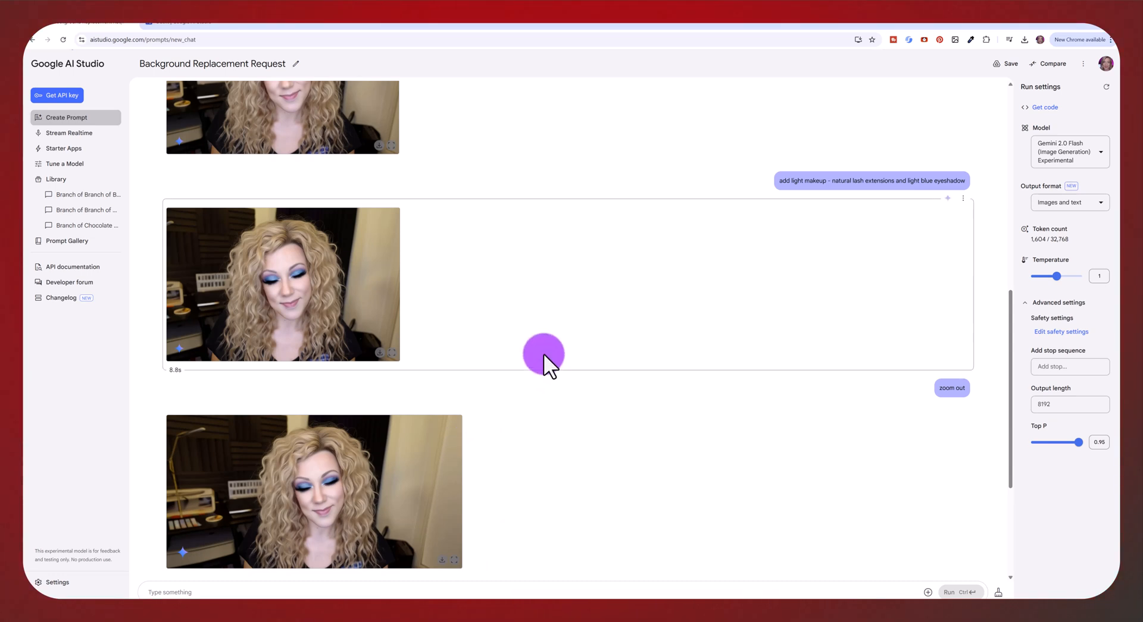
mouse_move(1068, 152)
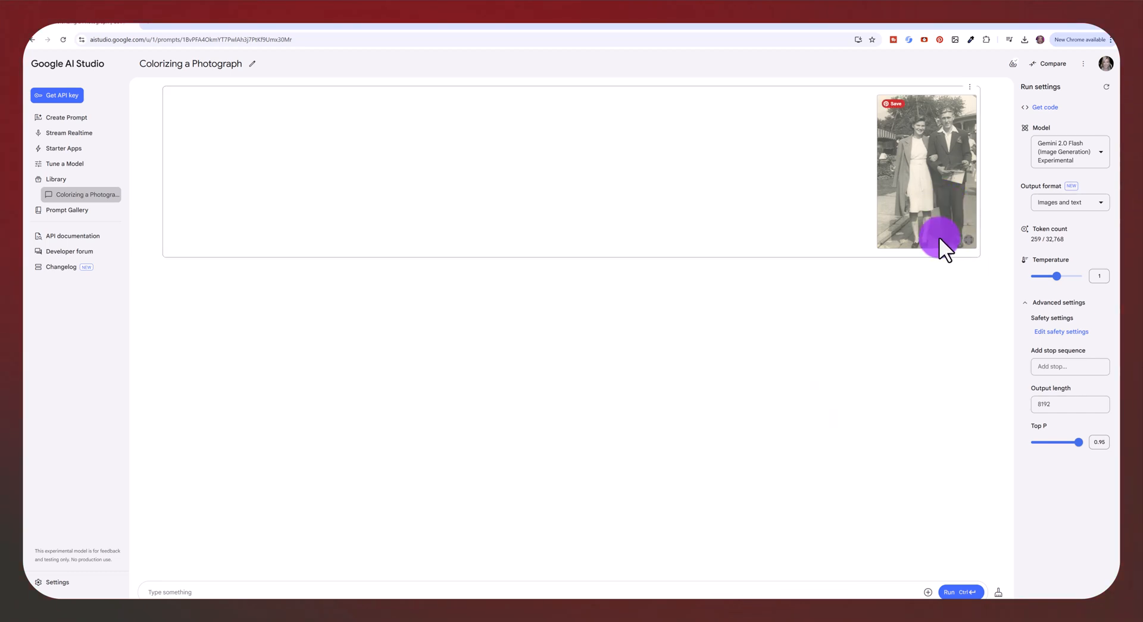
- Preview the old couple photo, send 'naturally colorize this photograph', then close the result preview
click(927, 171)
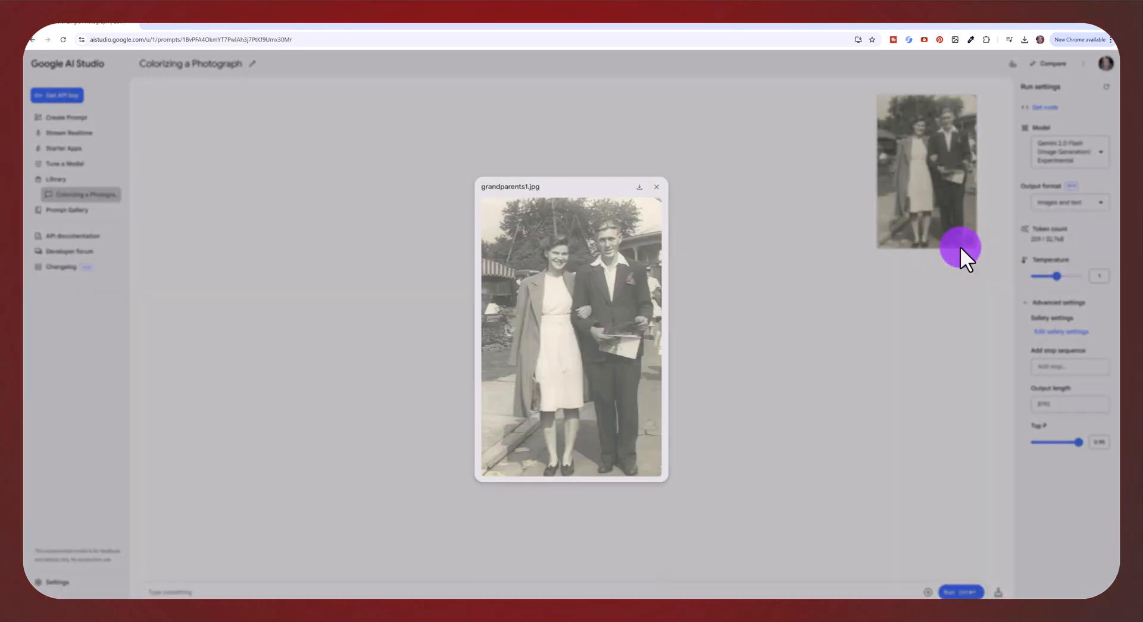
click(655, 188)
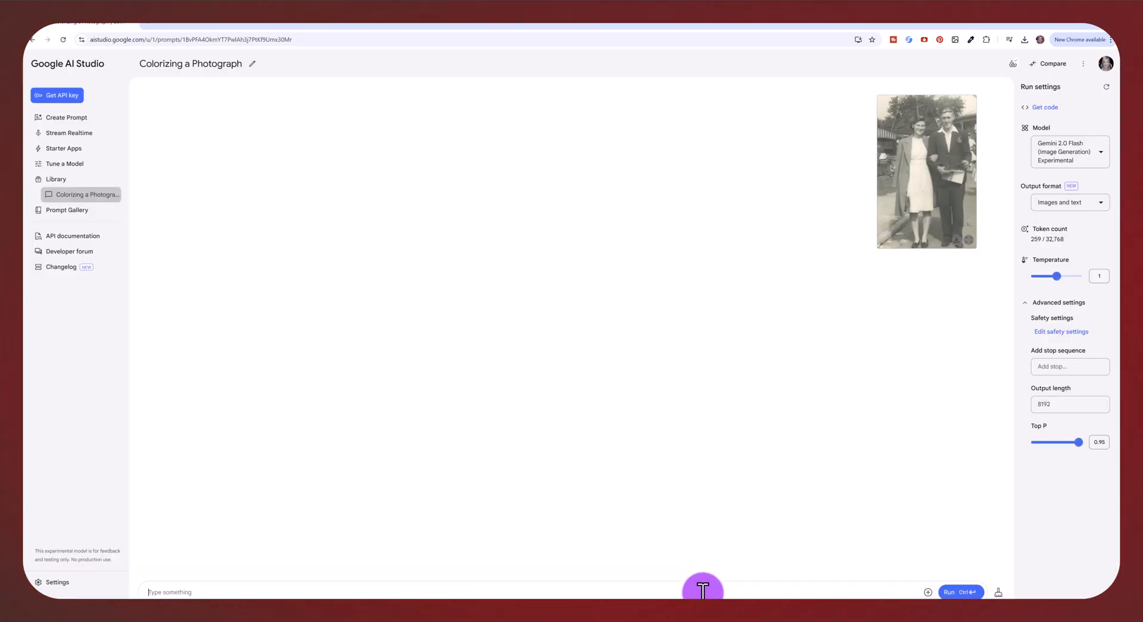
mouse_move(697, 586)
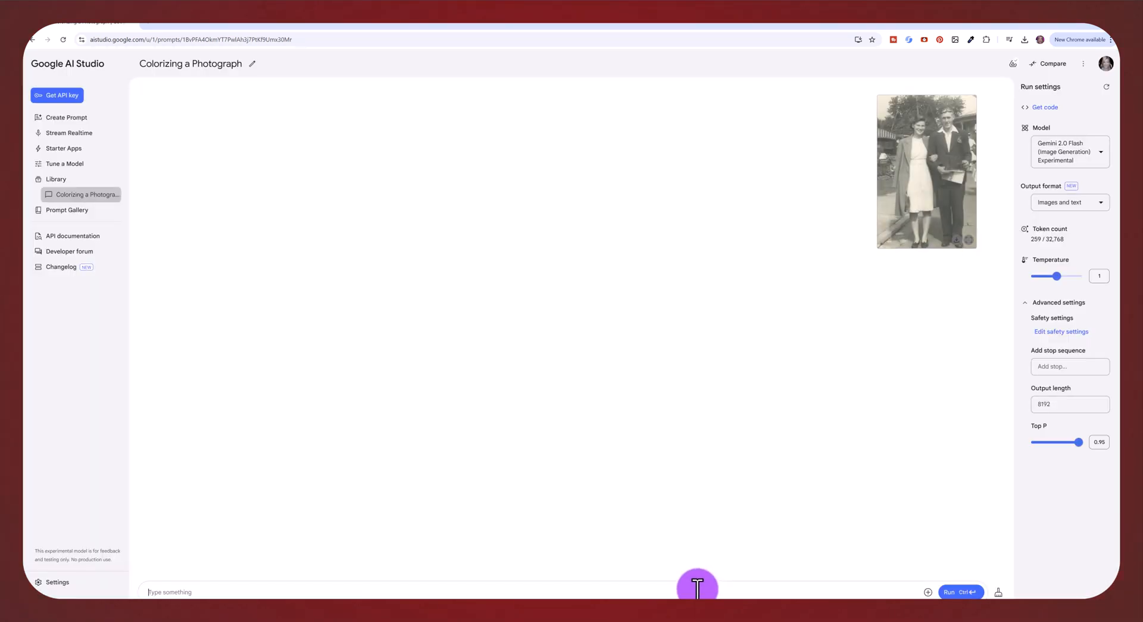
text(natru)
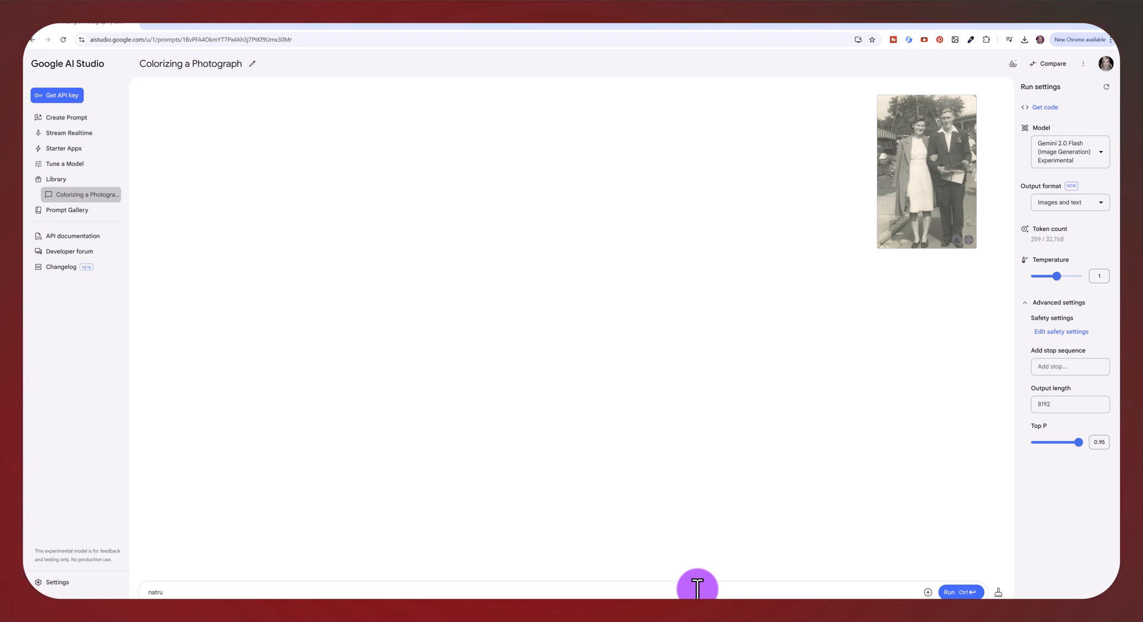
text(naturally colorize this photograph)
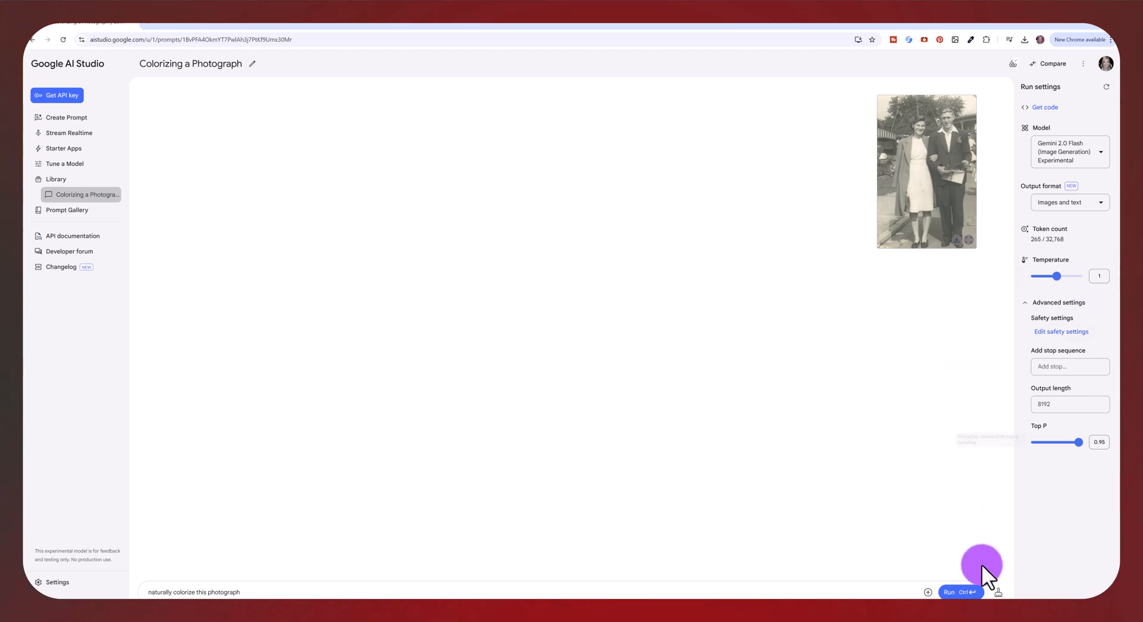
click(960, 592)
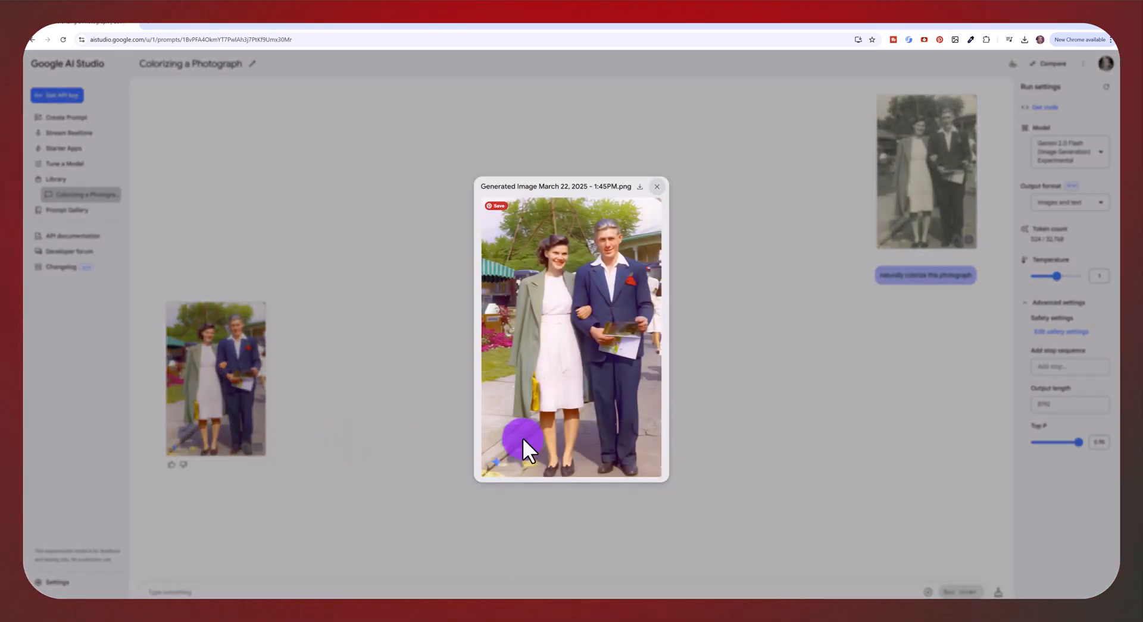
mouse_move(649, 310)
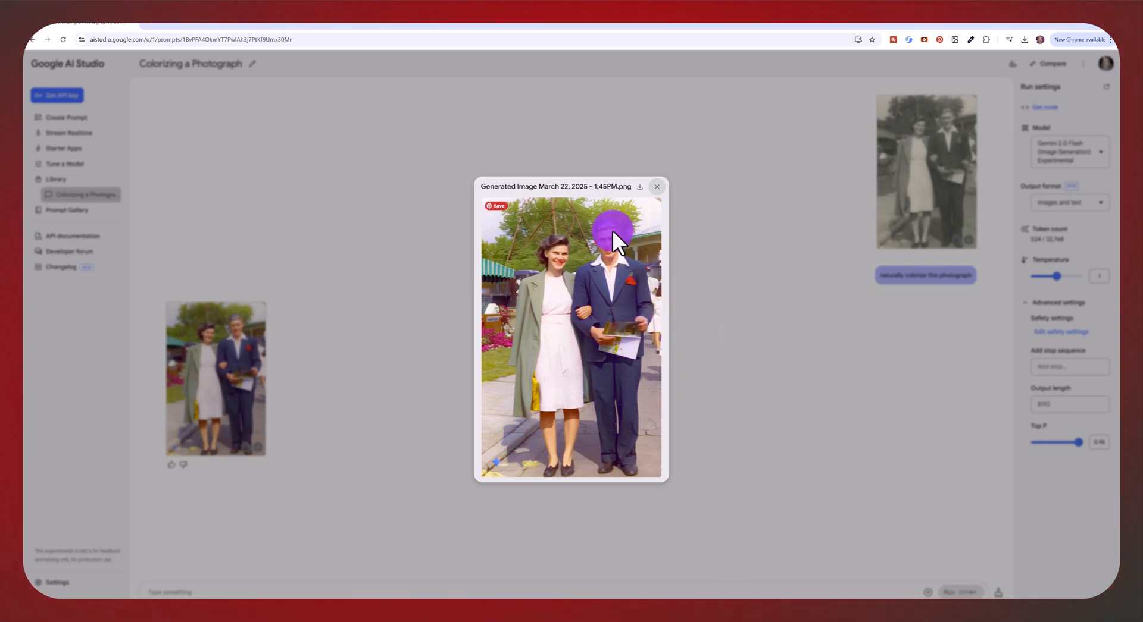
mouse_move(561, 247)
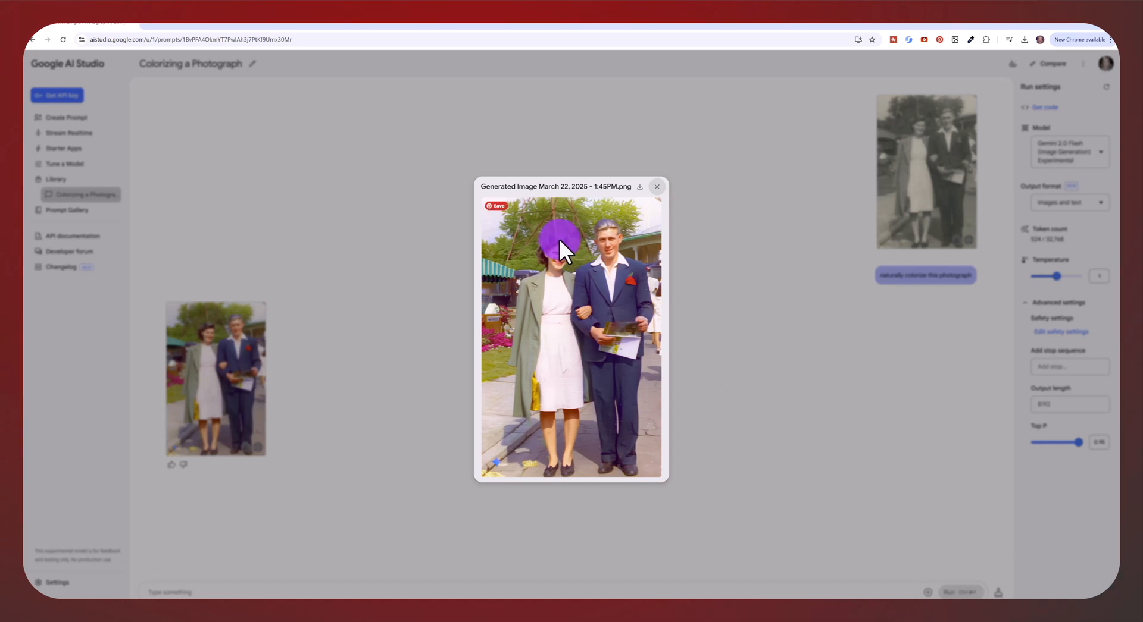
click(655, 187)
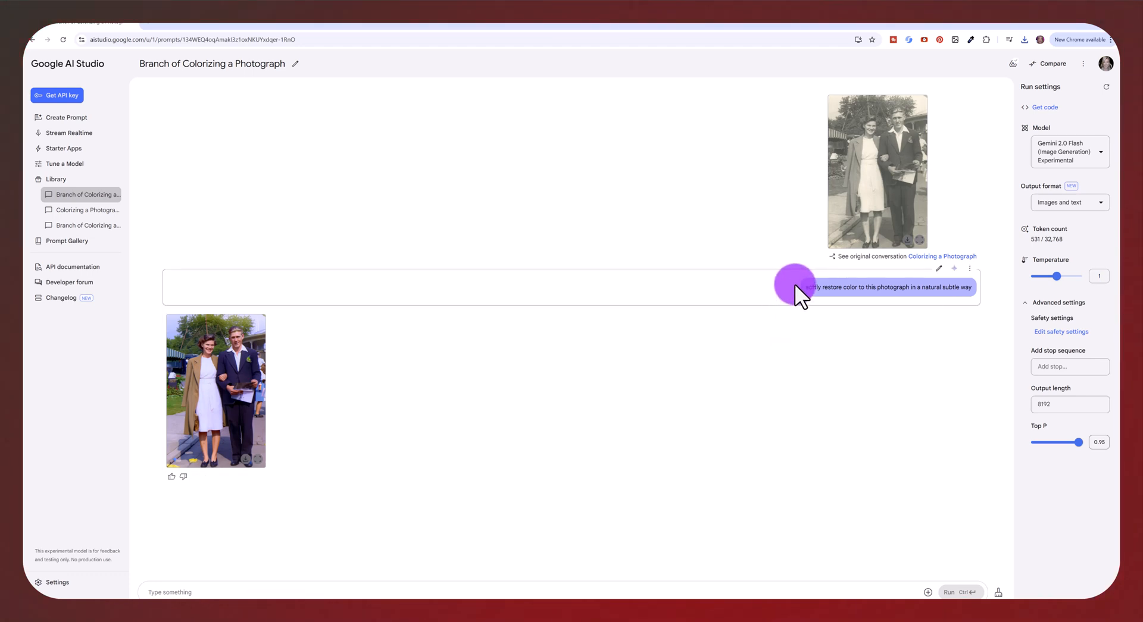
mouse_move(827, 288)
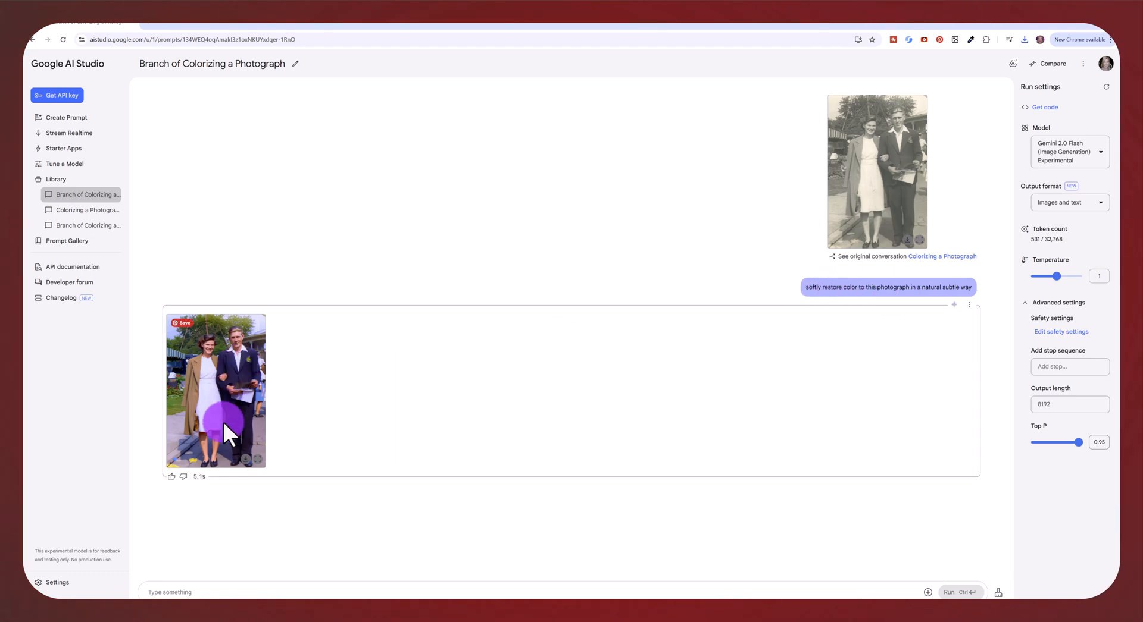
- View the colorized couple photo enlarged, close it, and start a new blank prompt
click(215, 392)
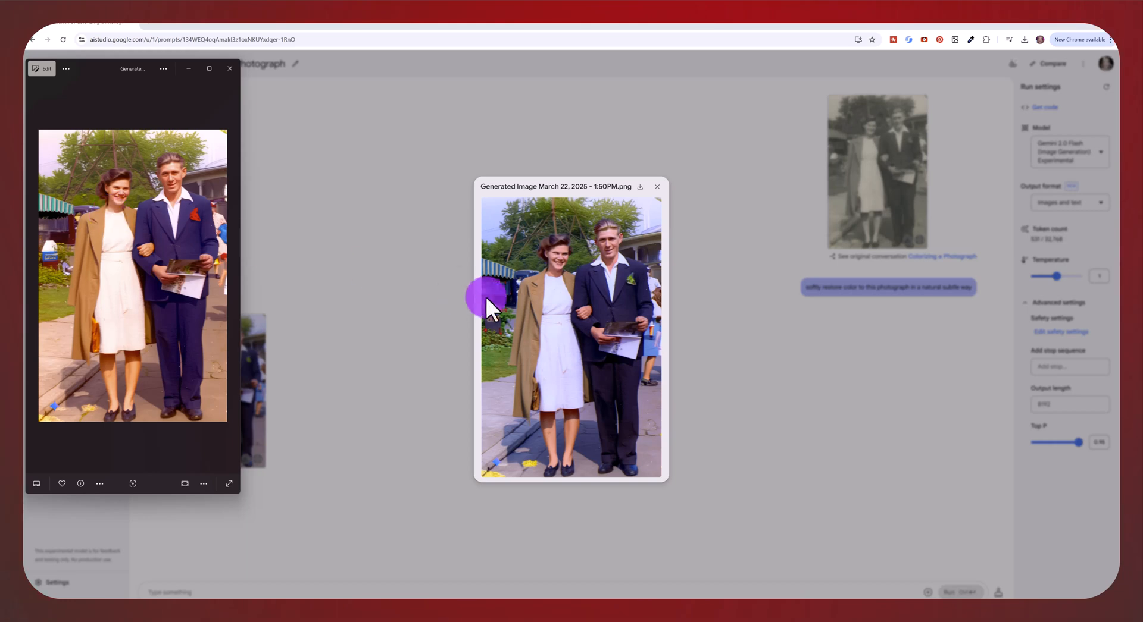
mouse_move(576, 302)
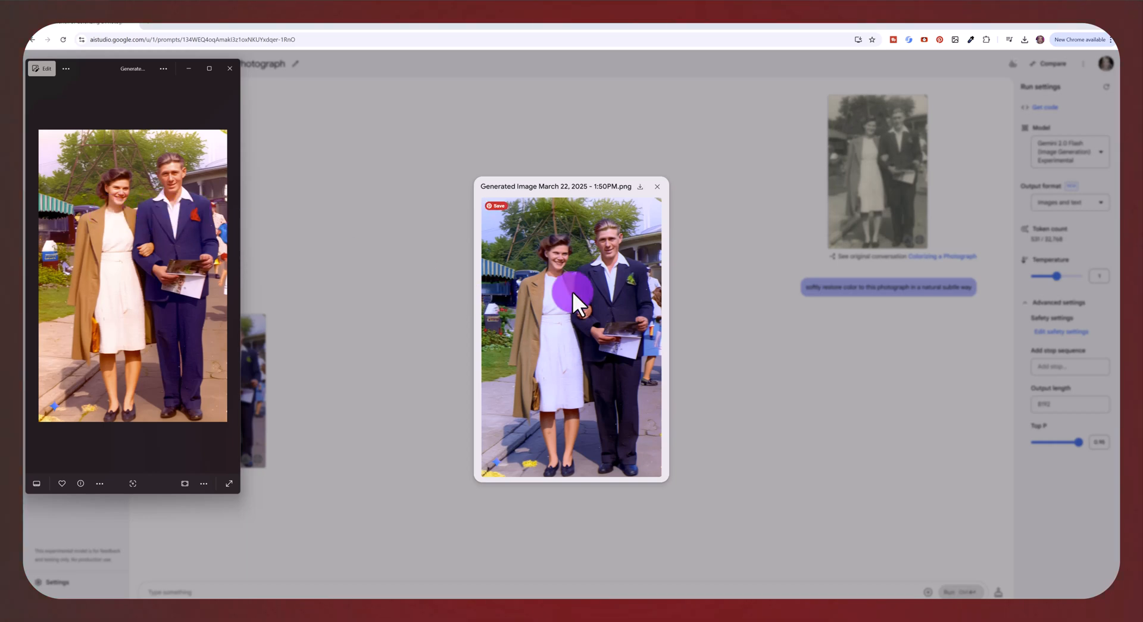
click(656, 187)
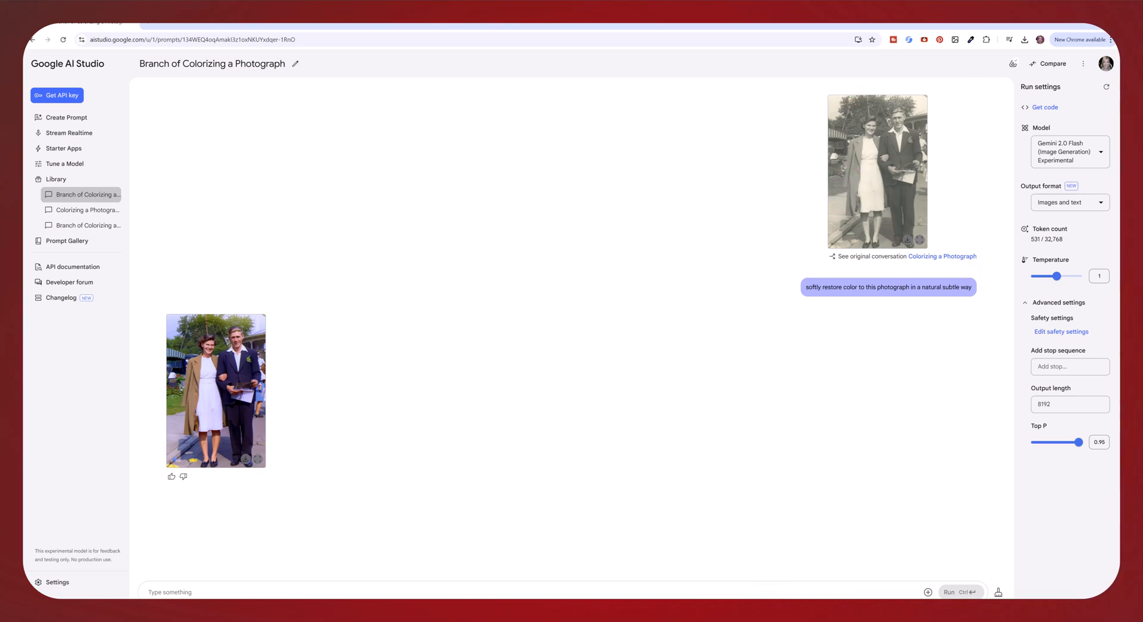
click(66, 117)
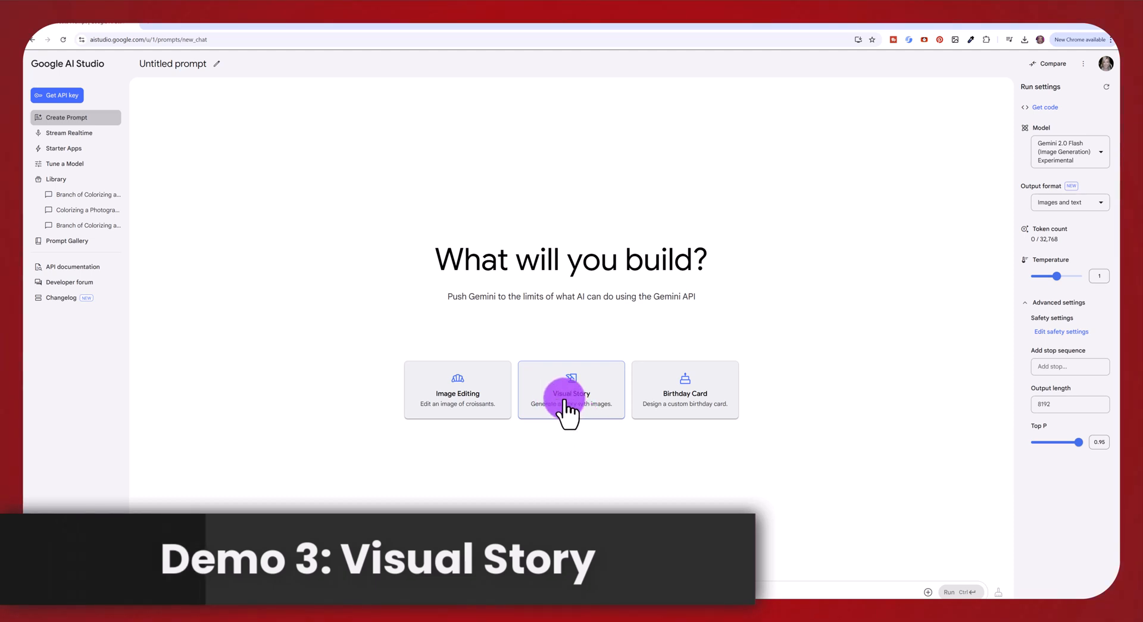
mouse_move(574, 439)
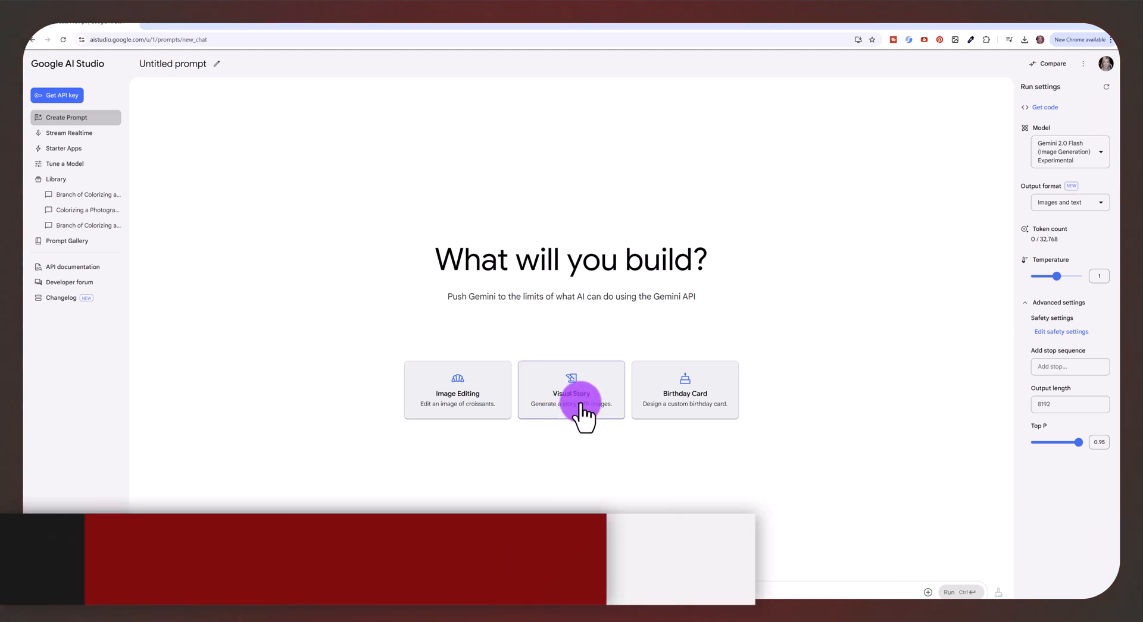
- Run the Visual Story example and review the cartoon goat scenes of Barnaby's Big Day Out
click(570, 390)
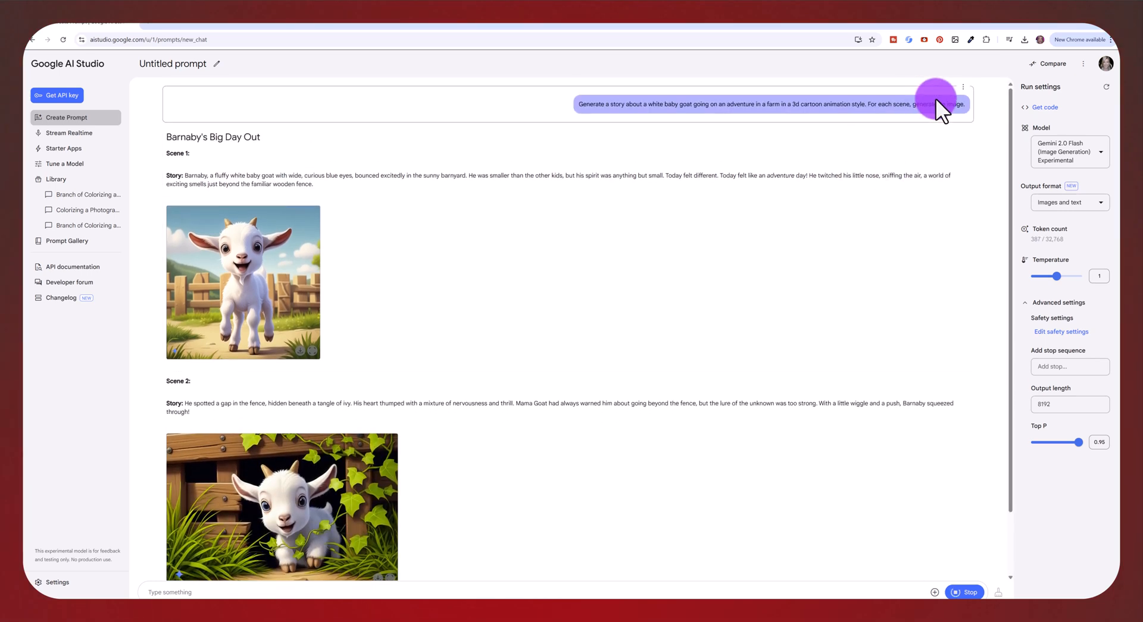
scroll(down, 3)
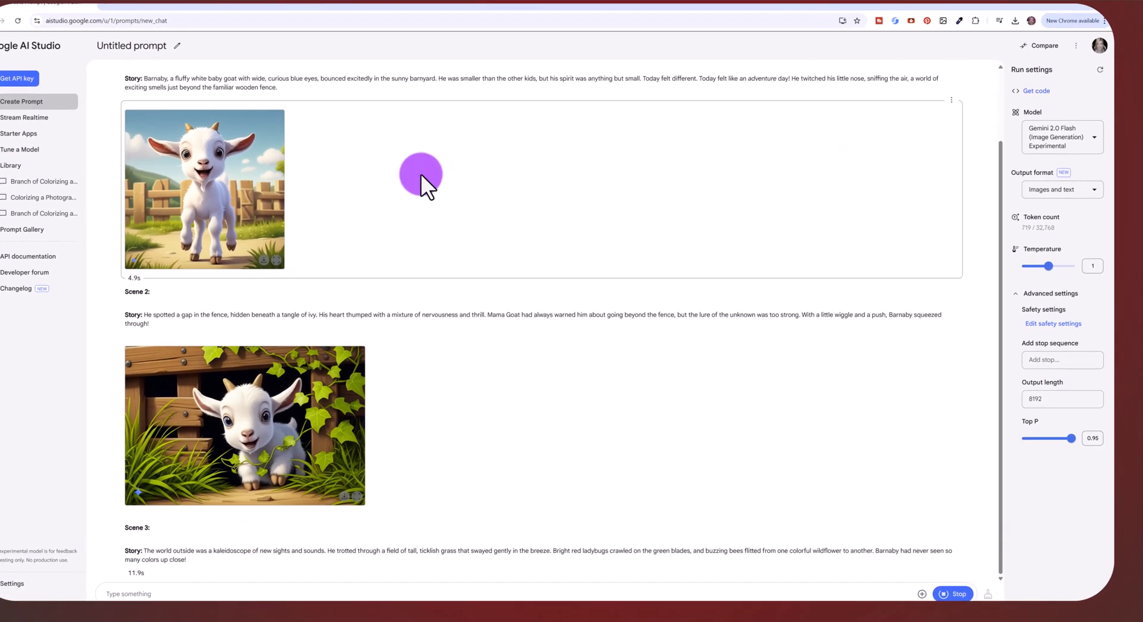
scroll(down, 3)
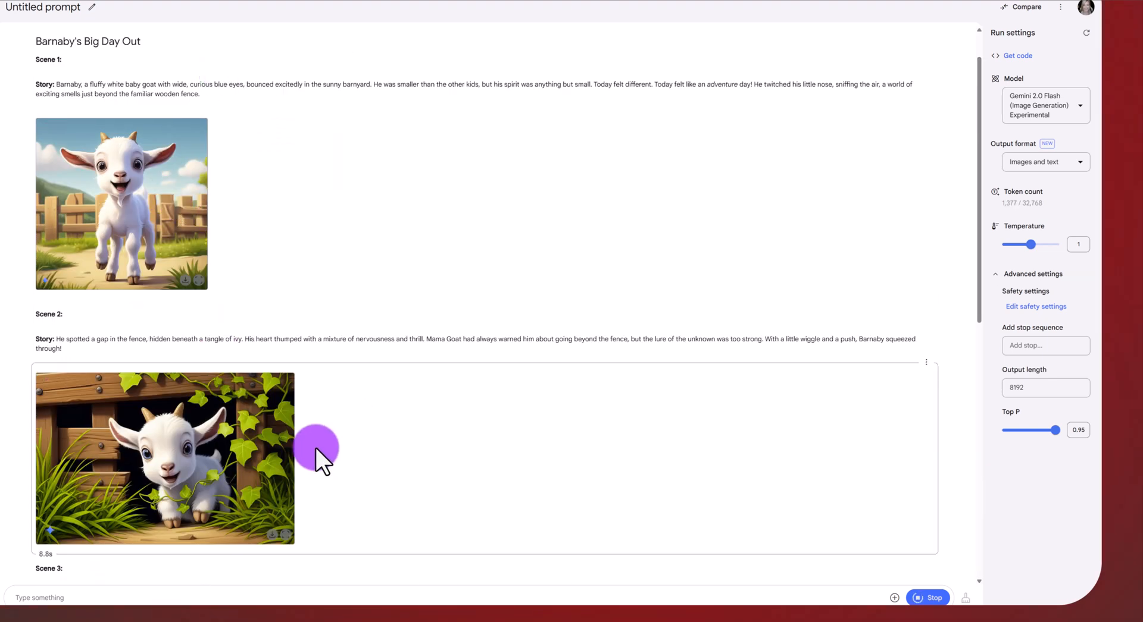
scroll(down, 3)
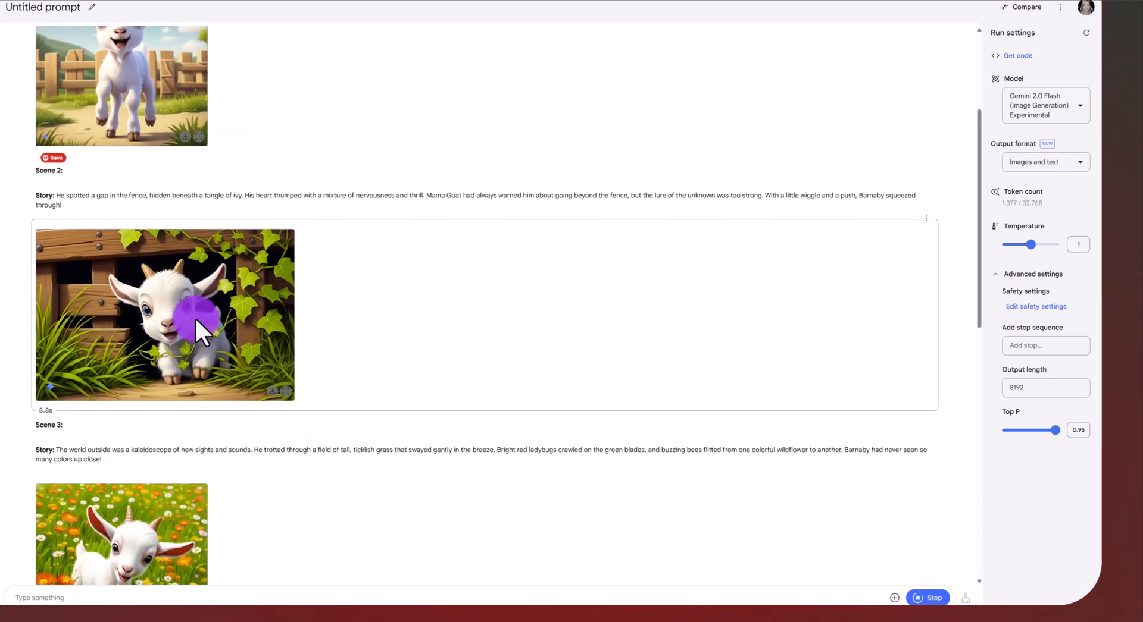
scroll(down, 3)
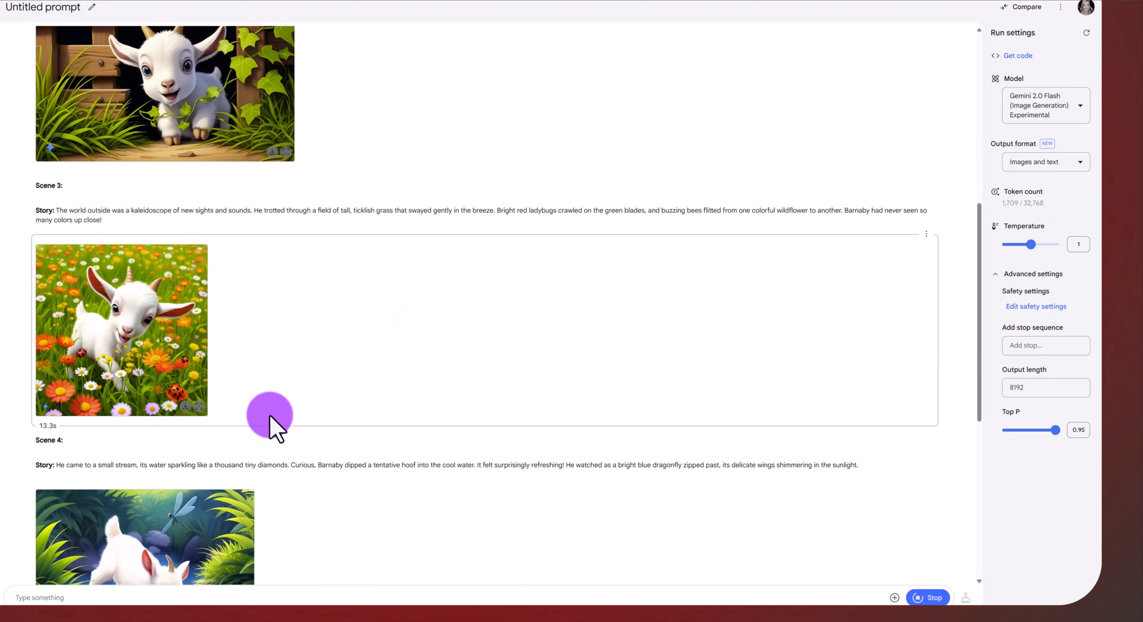
scroll(down, 3)
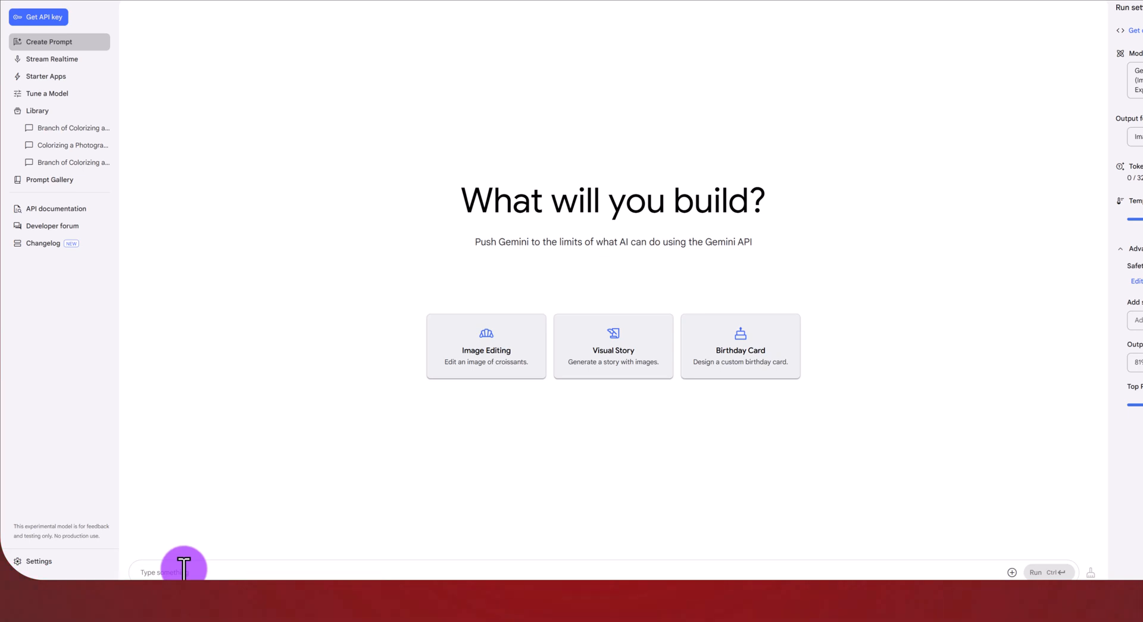
- Paste the five-scene 3D cartoon purple penguin prompt as plain text and run it
right_click(168, 573)
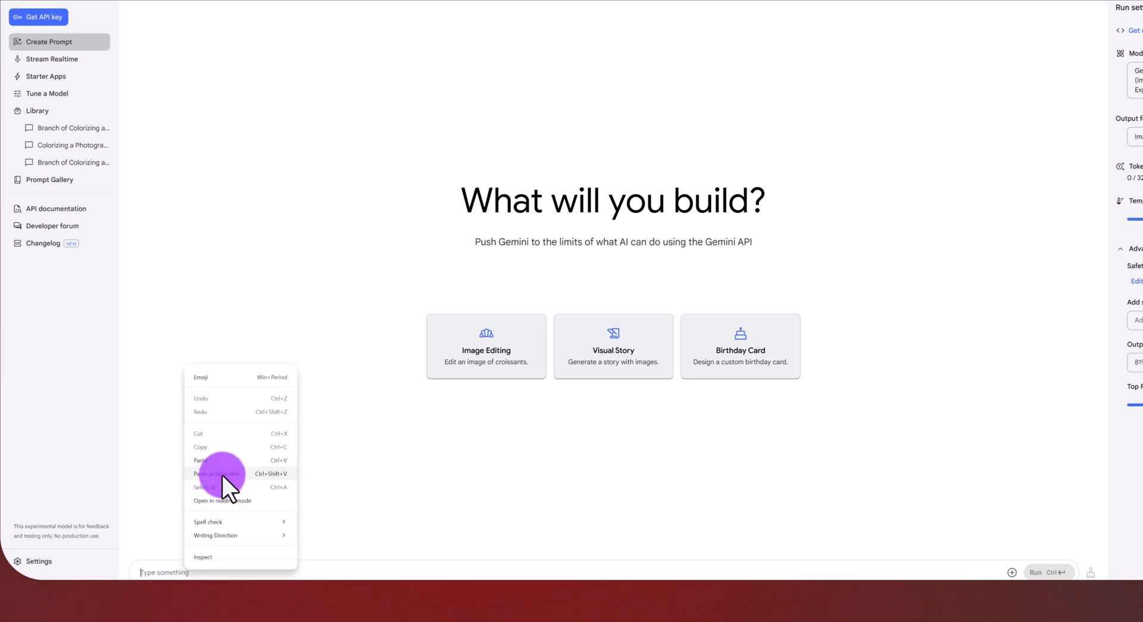
click(215, 475)
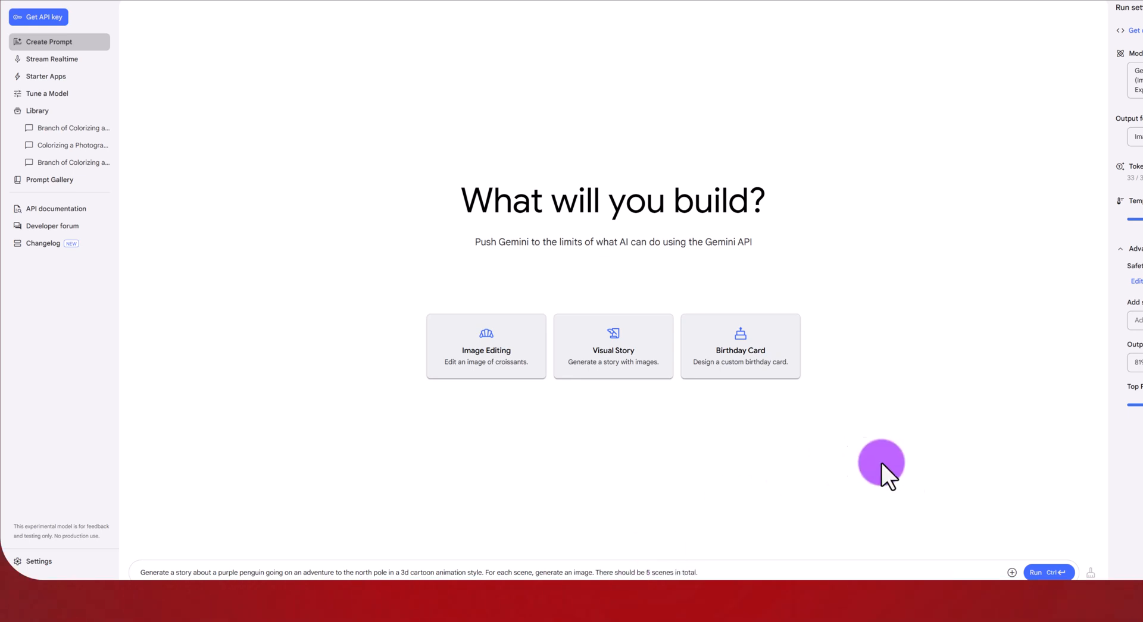
click(1048, 572)
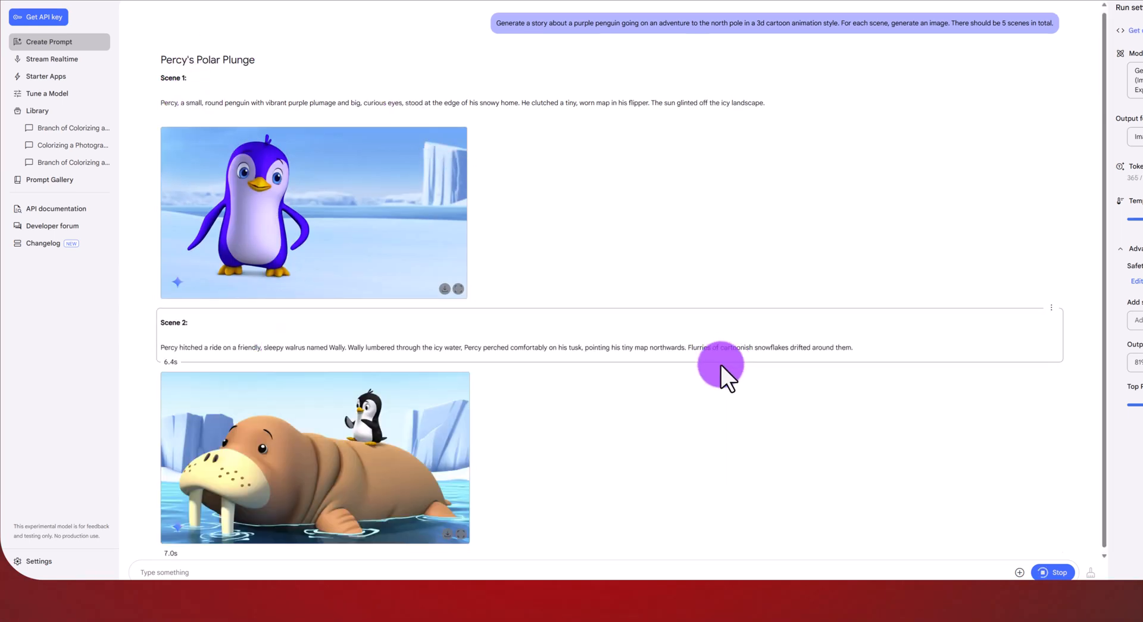
- Review the Percy's Polar Plunge scenes and right-click a scene to branch from it
scroll(down, 3)
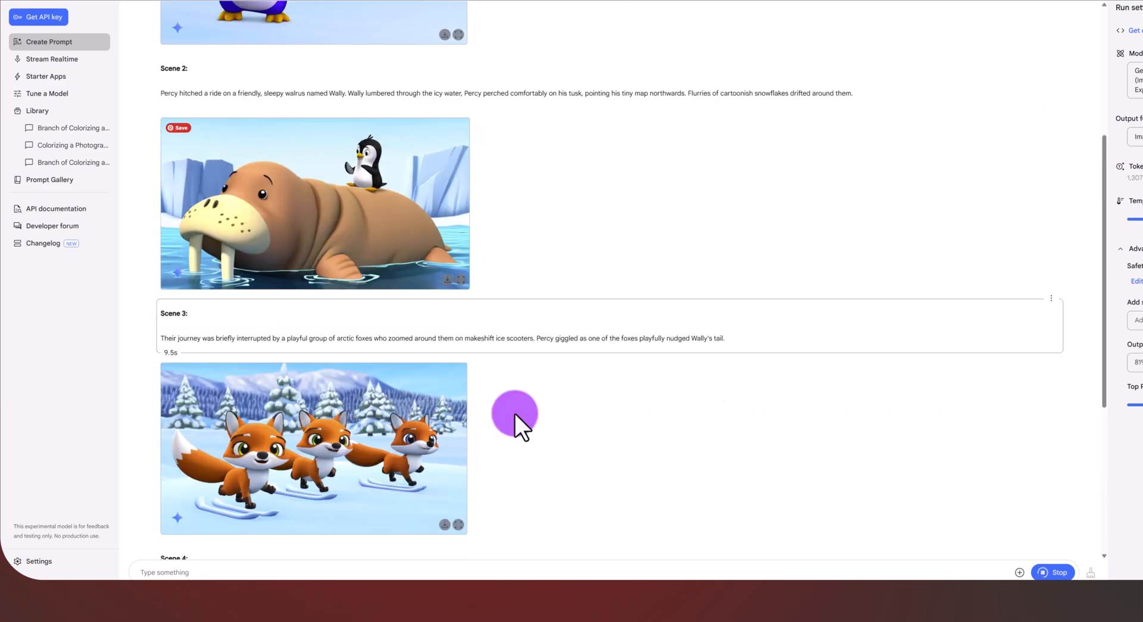
scroll(down, 3)
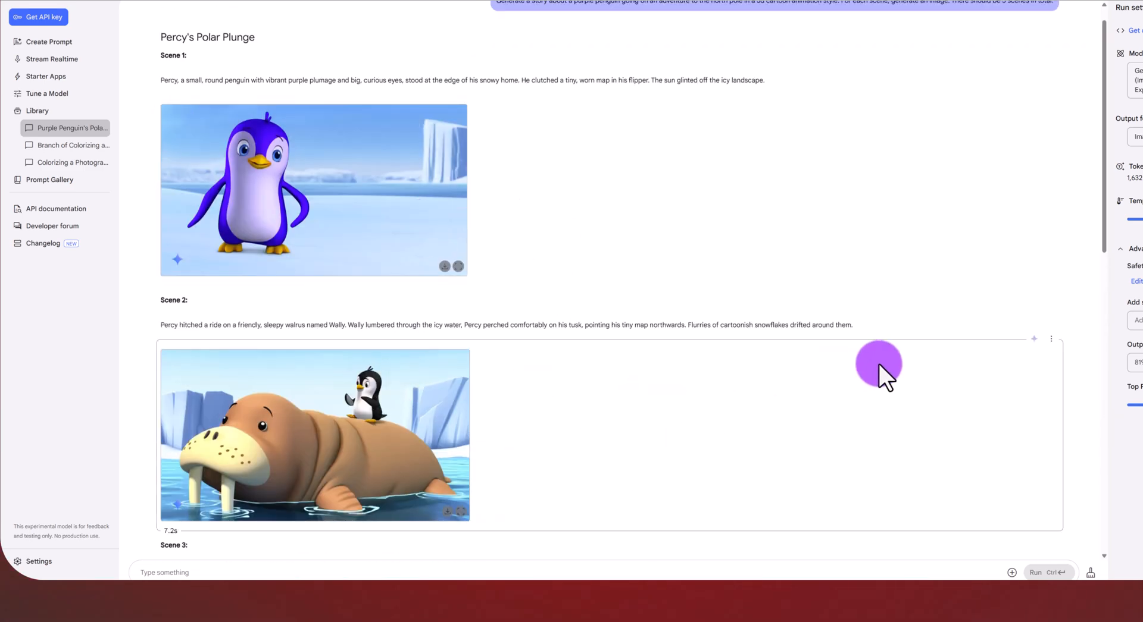
scroll(down, 3)
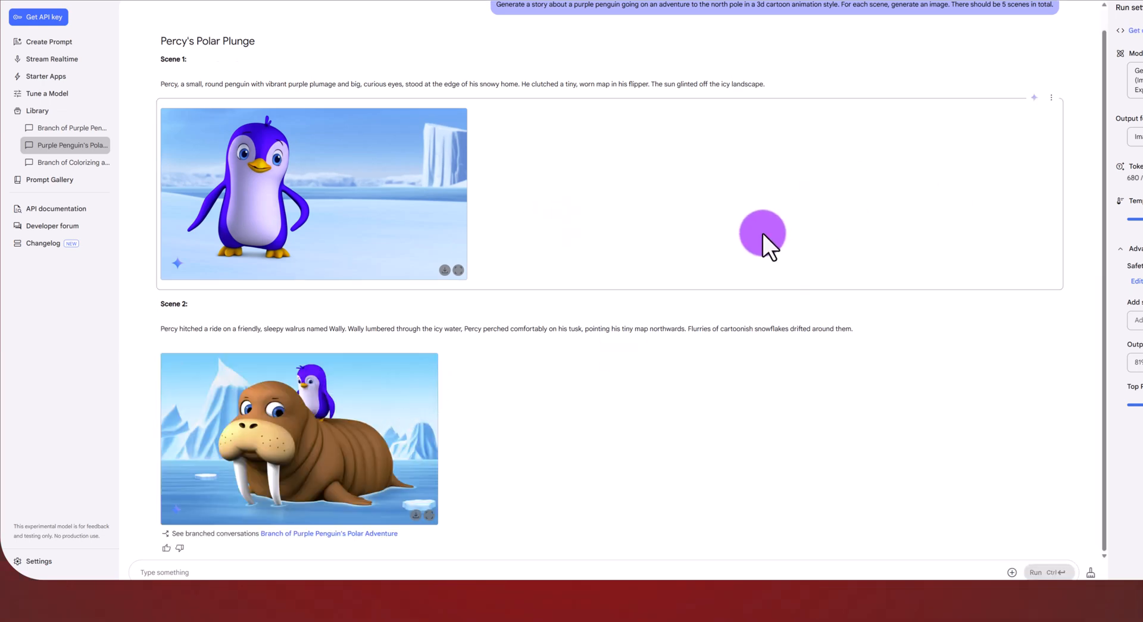
right_click(299, 438)
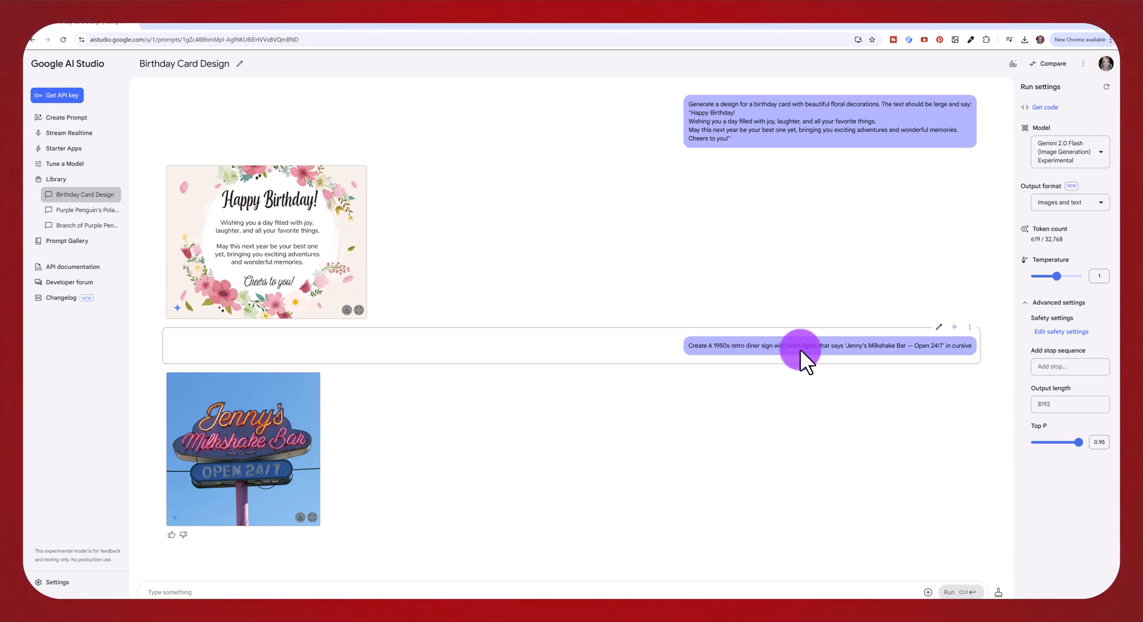
mouse_move(900, 364)
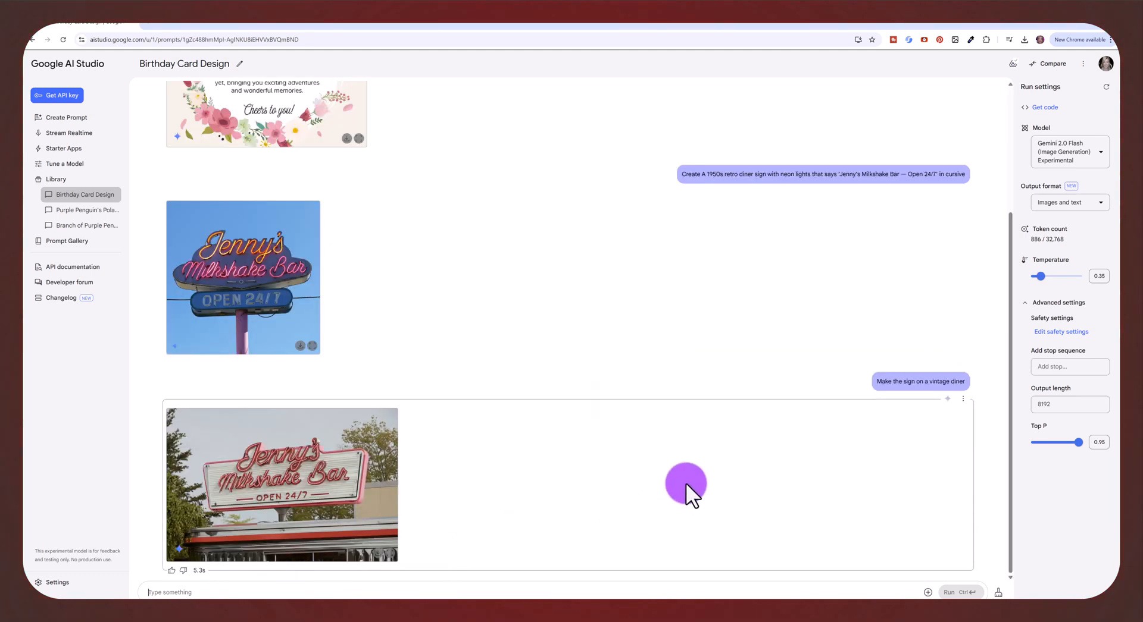
mouse_move(342, 485)
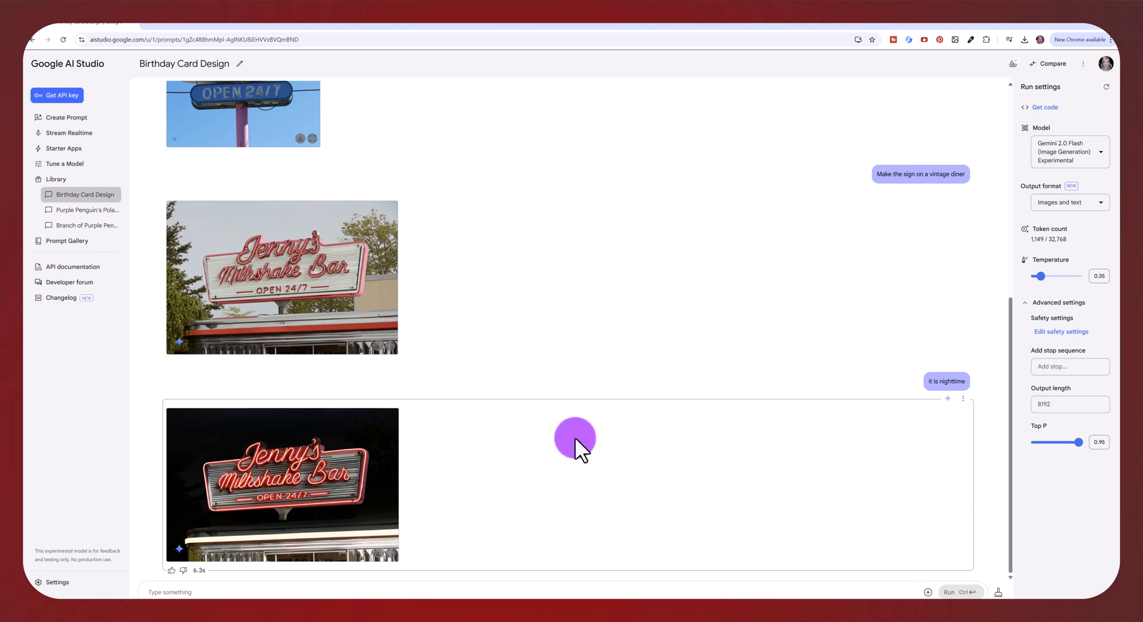
mouse_move(503, 463)
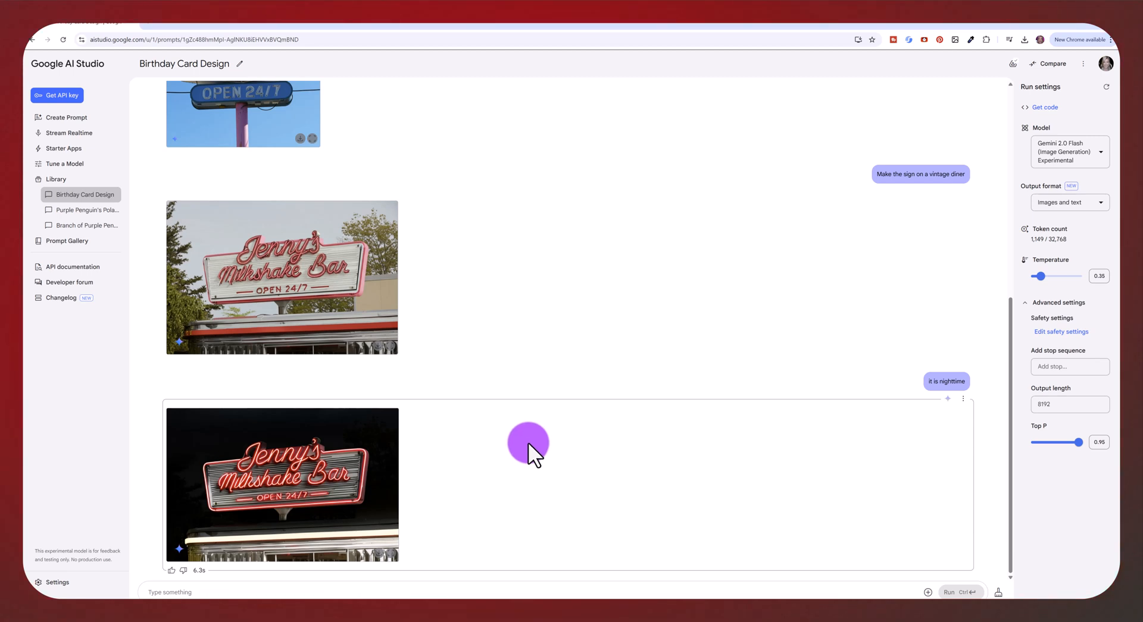
mouse_move(552, 470)
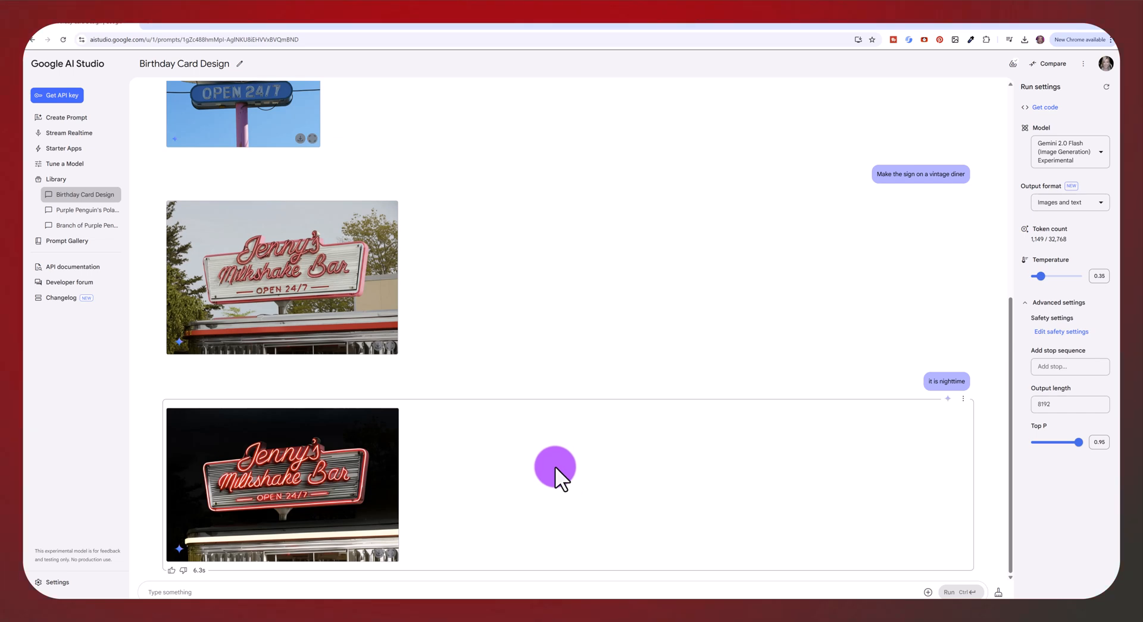
mouse_move(597, 459)
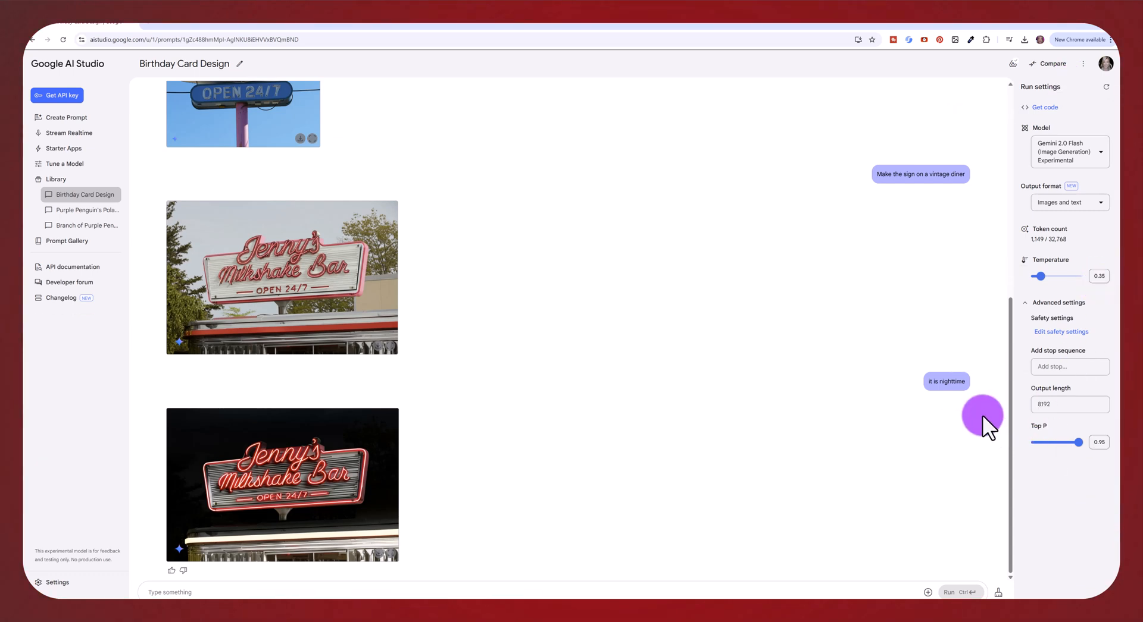
mouse_move(892, 364)
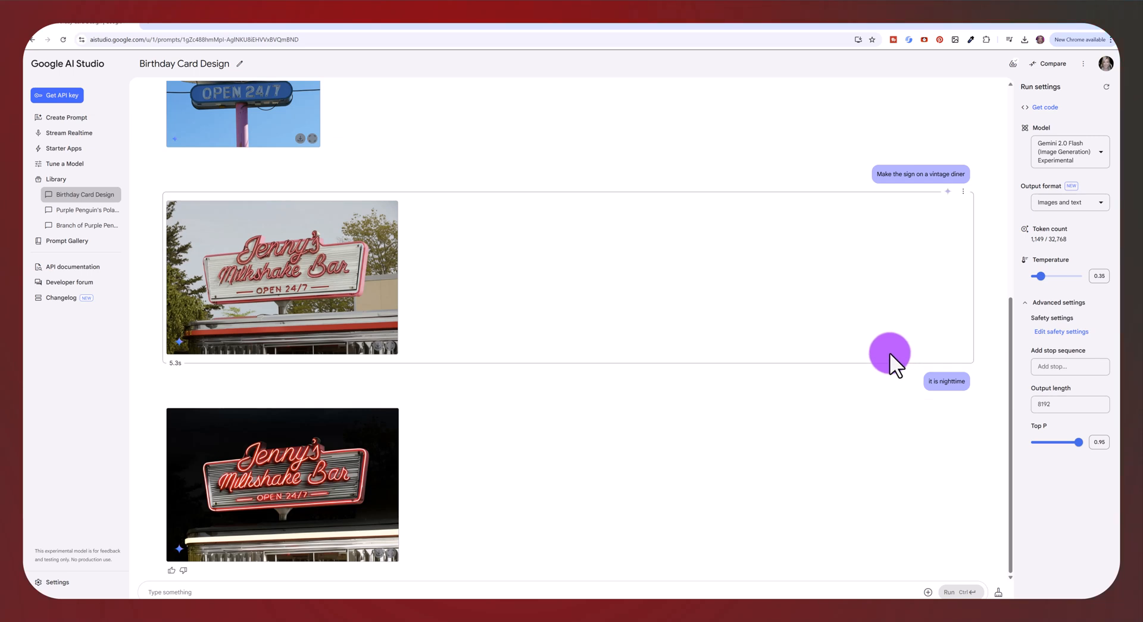